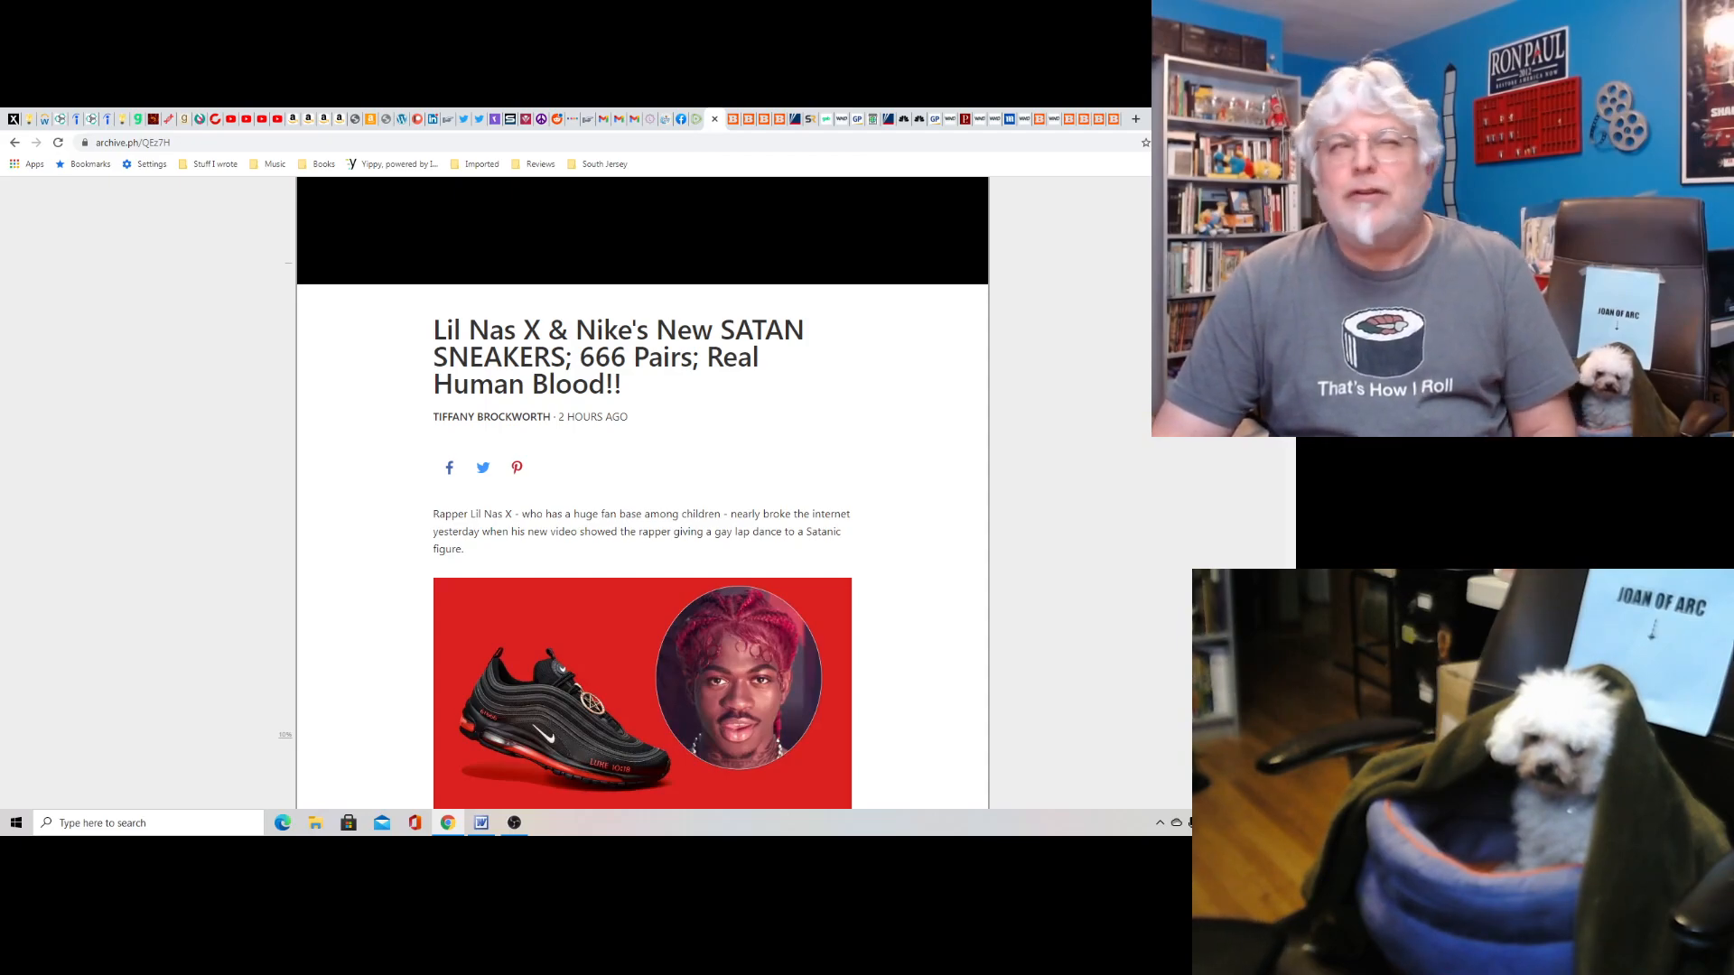
# Switch to the Scarlett Johansson politics article and scroll through its body.
pyautogui.scroll(-3)
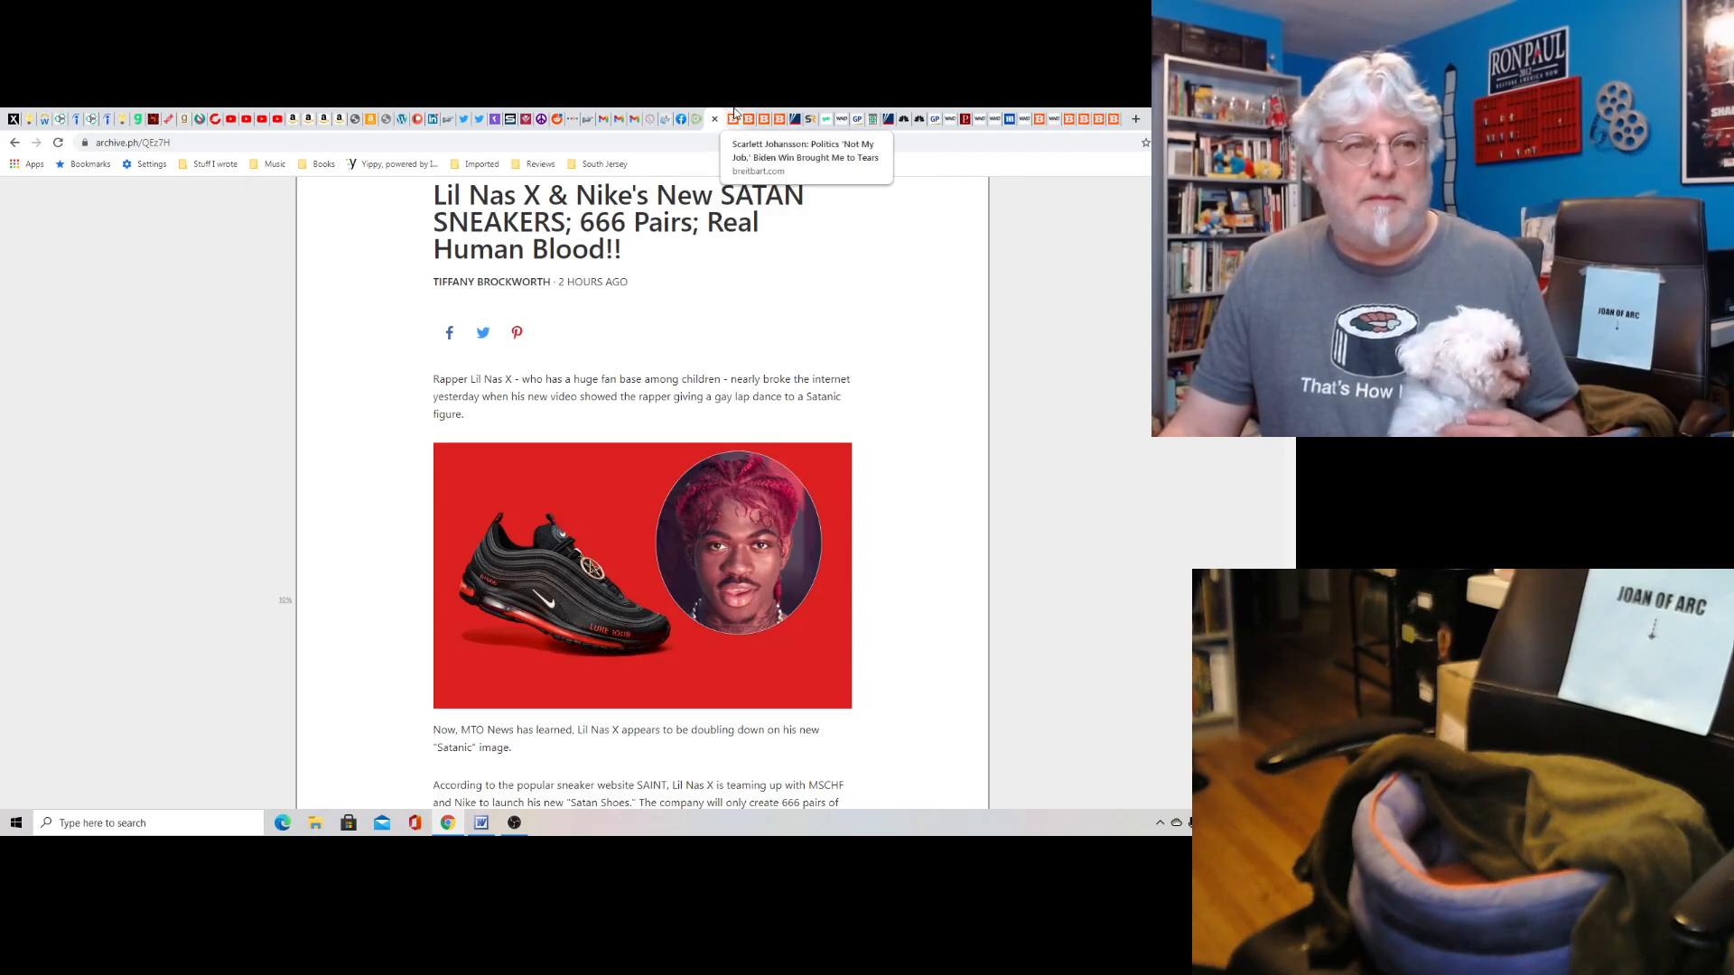
pyautogui.click(744, 120)
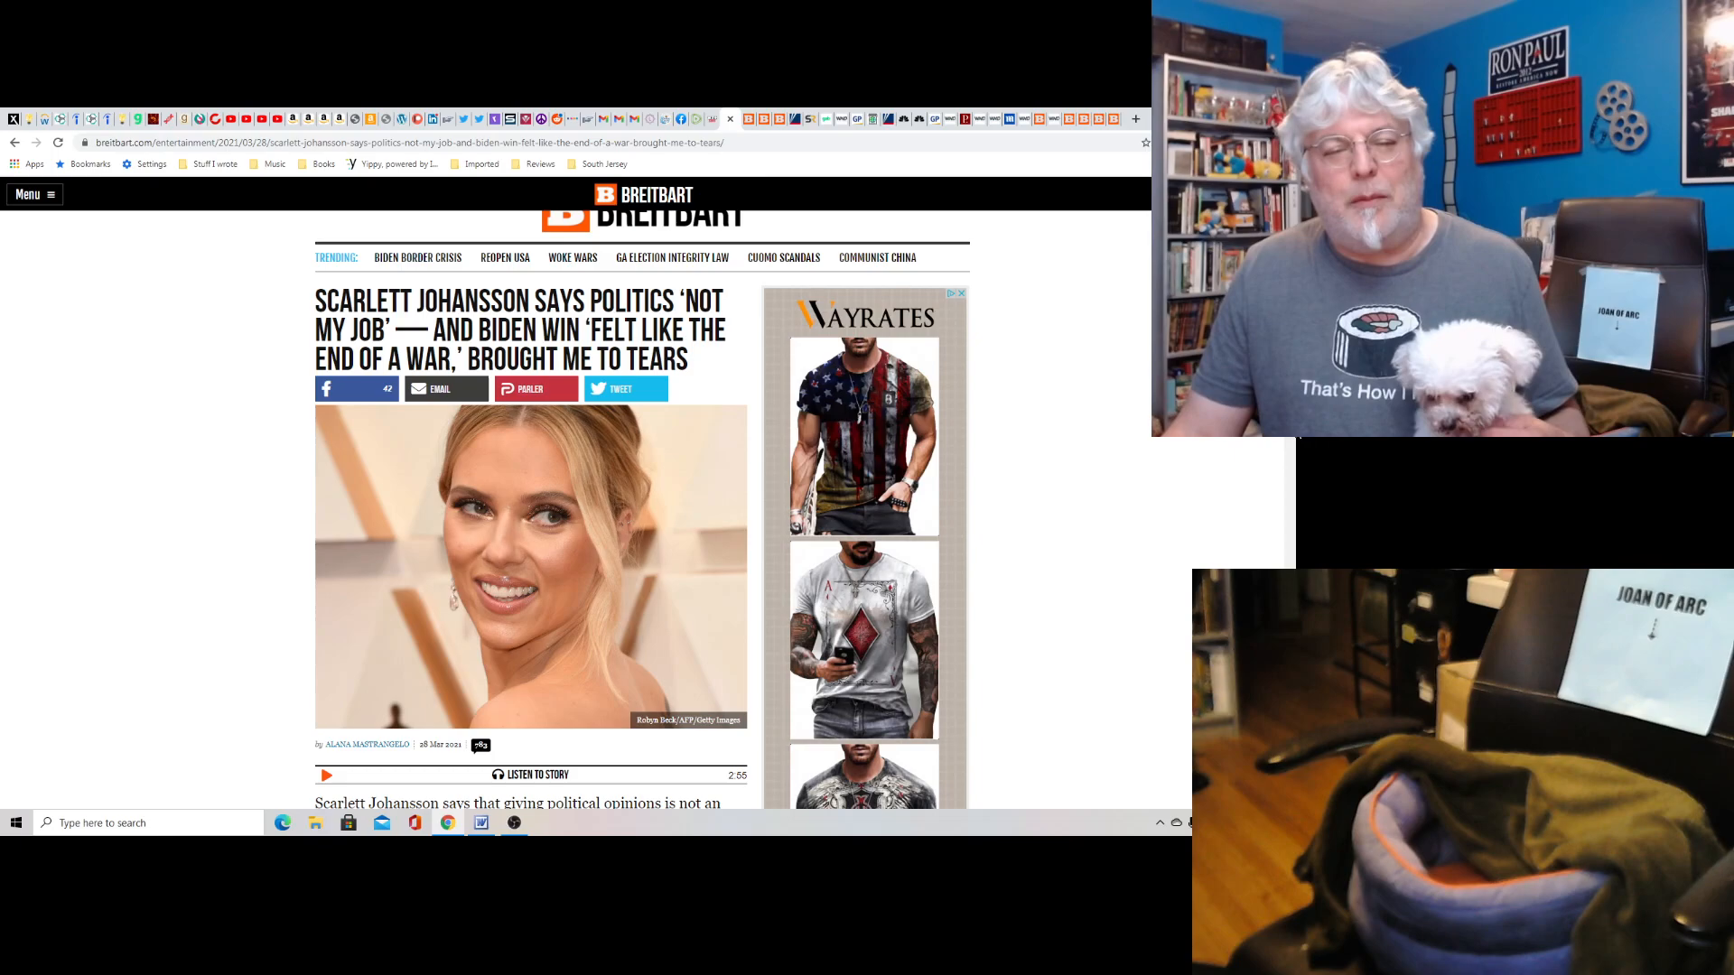
pyautogui.scroll(-3)
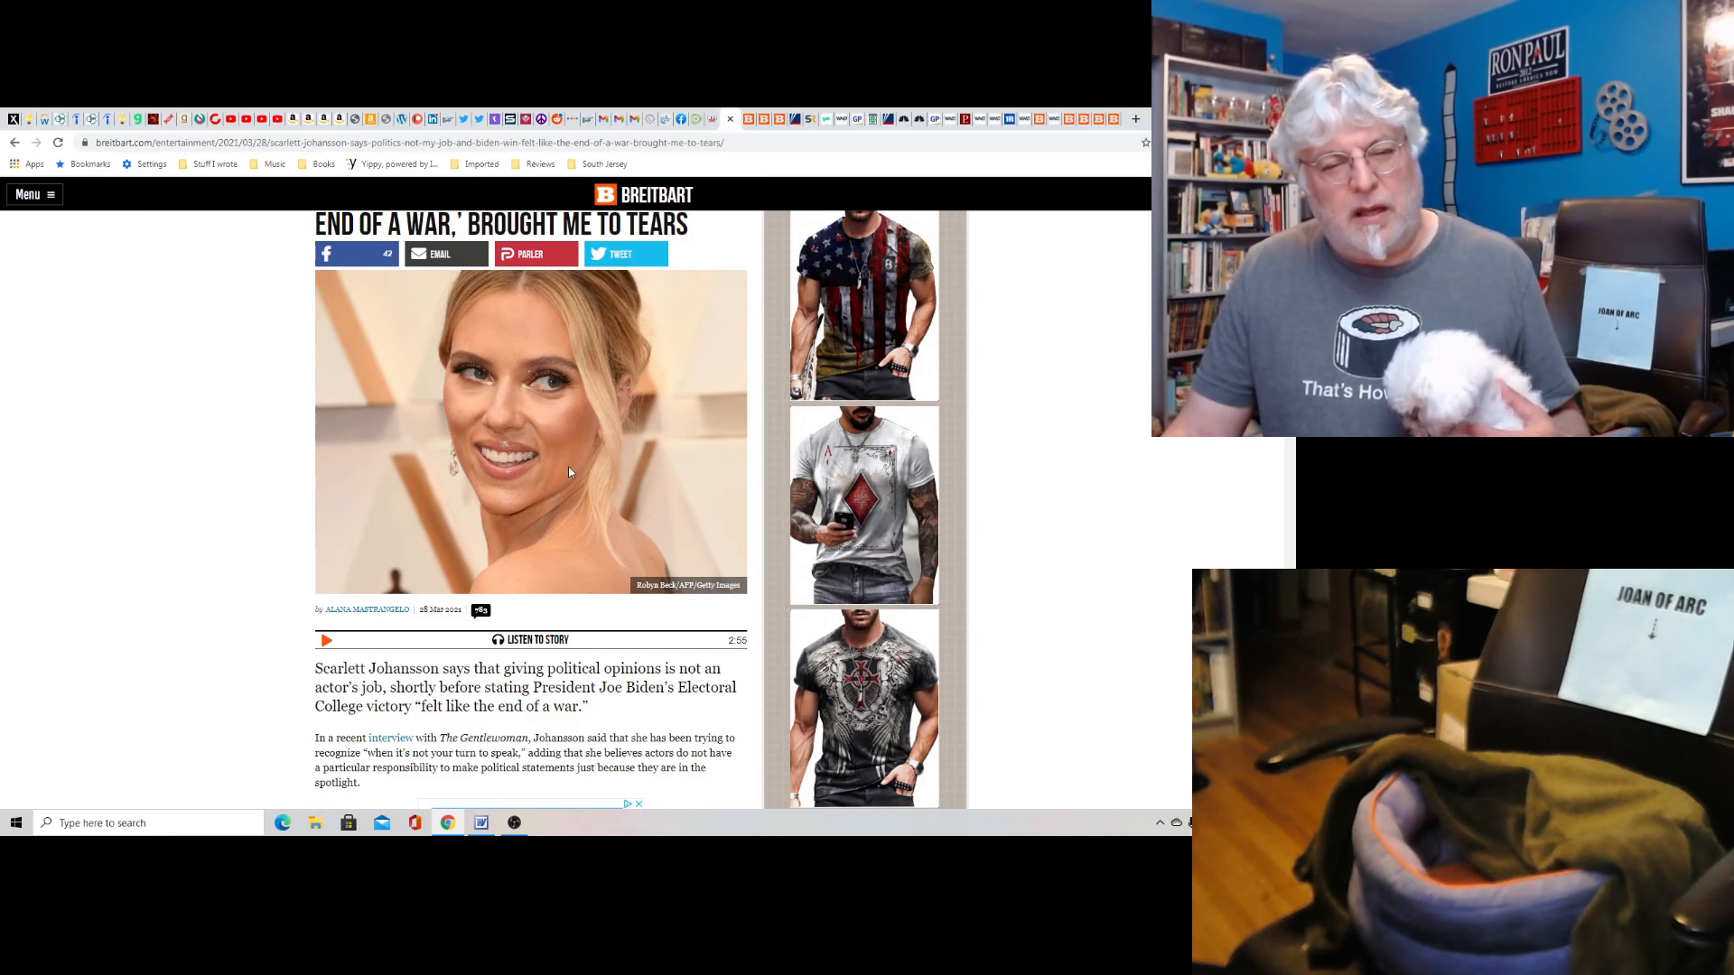
pyautogui.moveTo(571, 471)
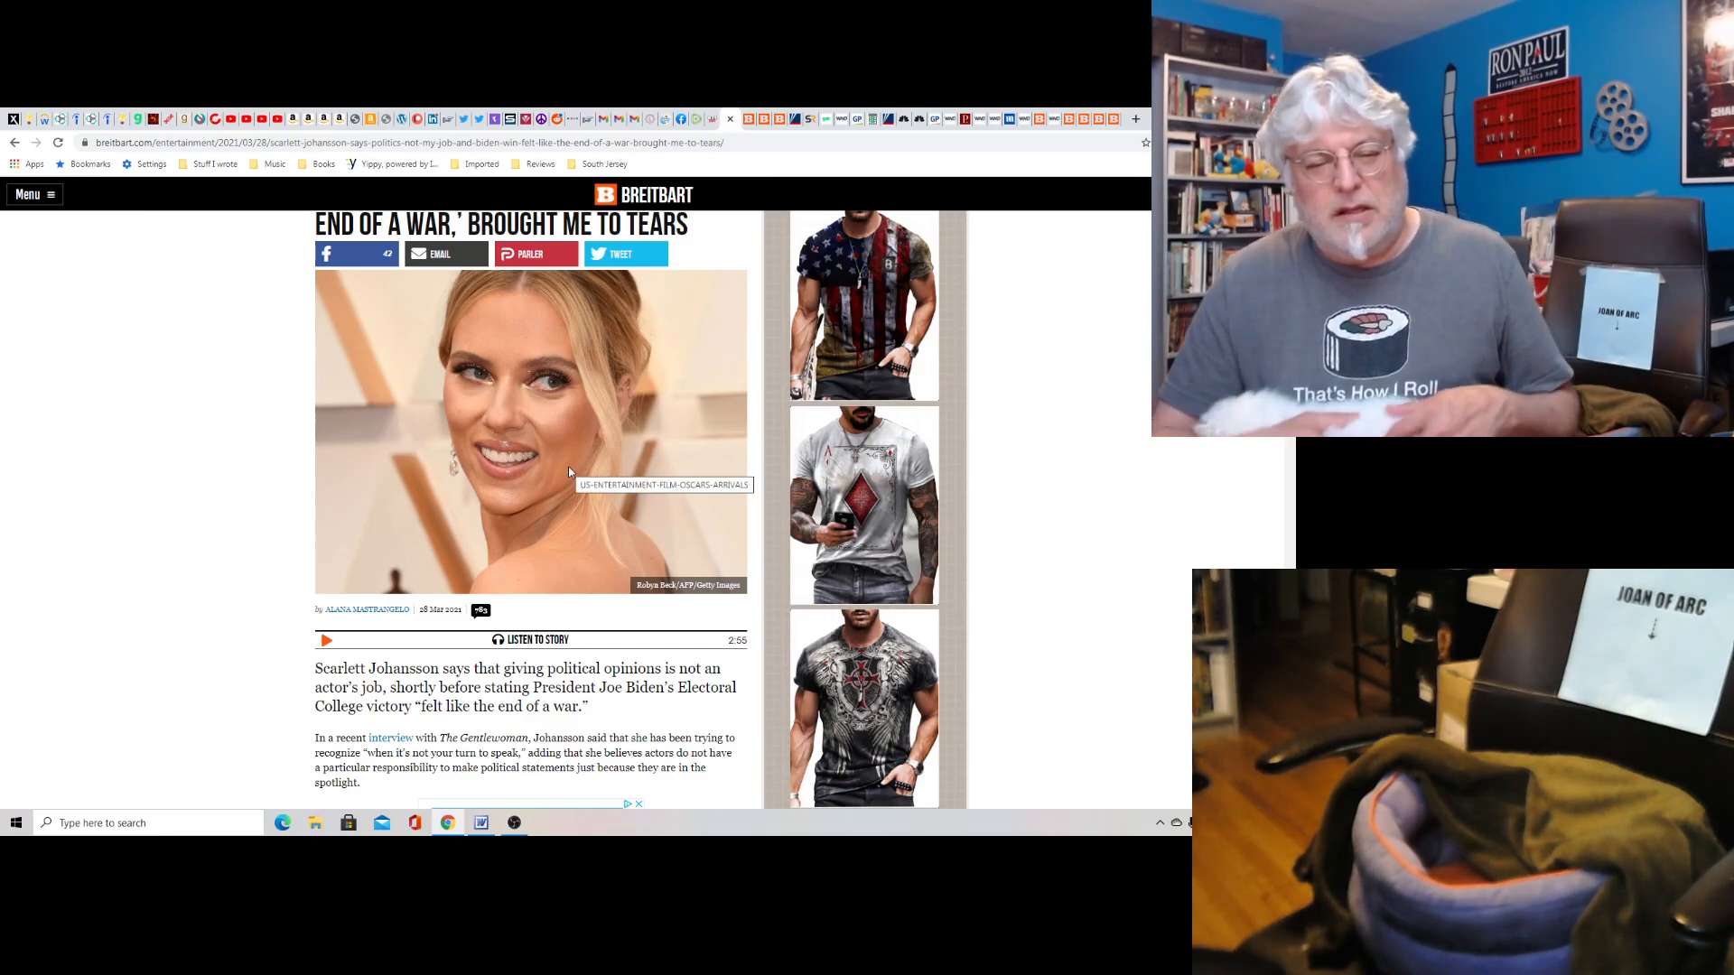
pyautogui.scroll(-3)
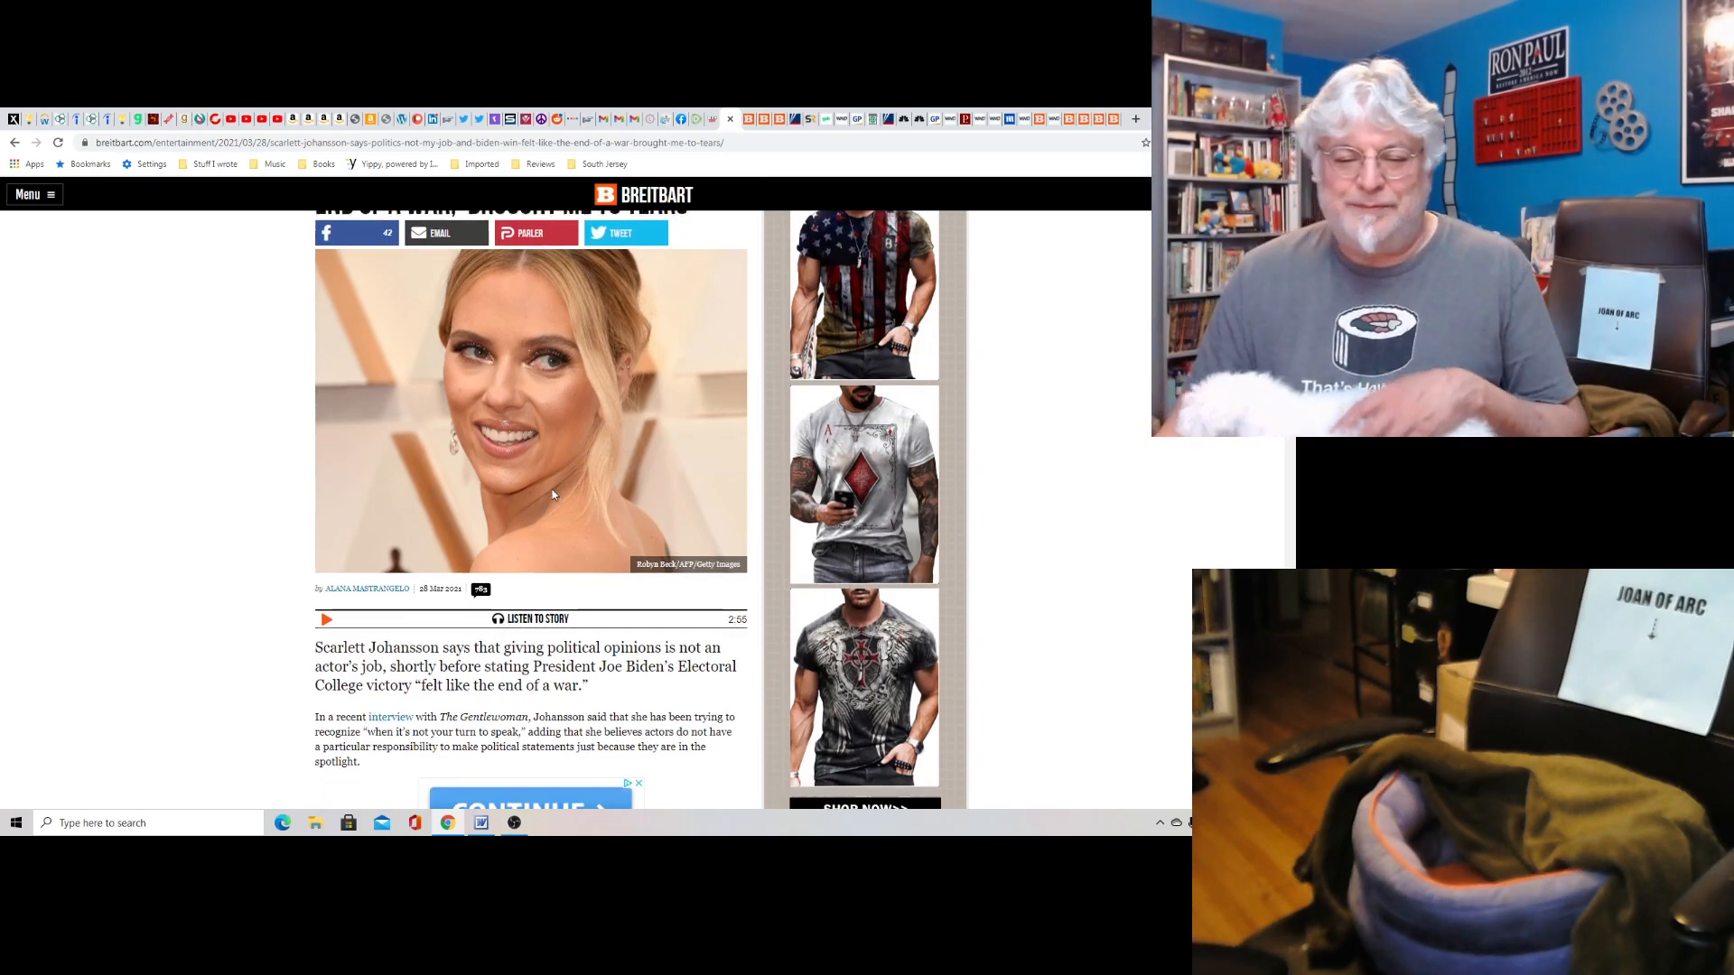
pyautogui.scroll(-3)
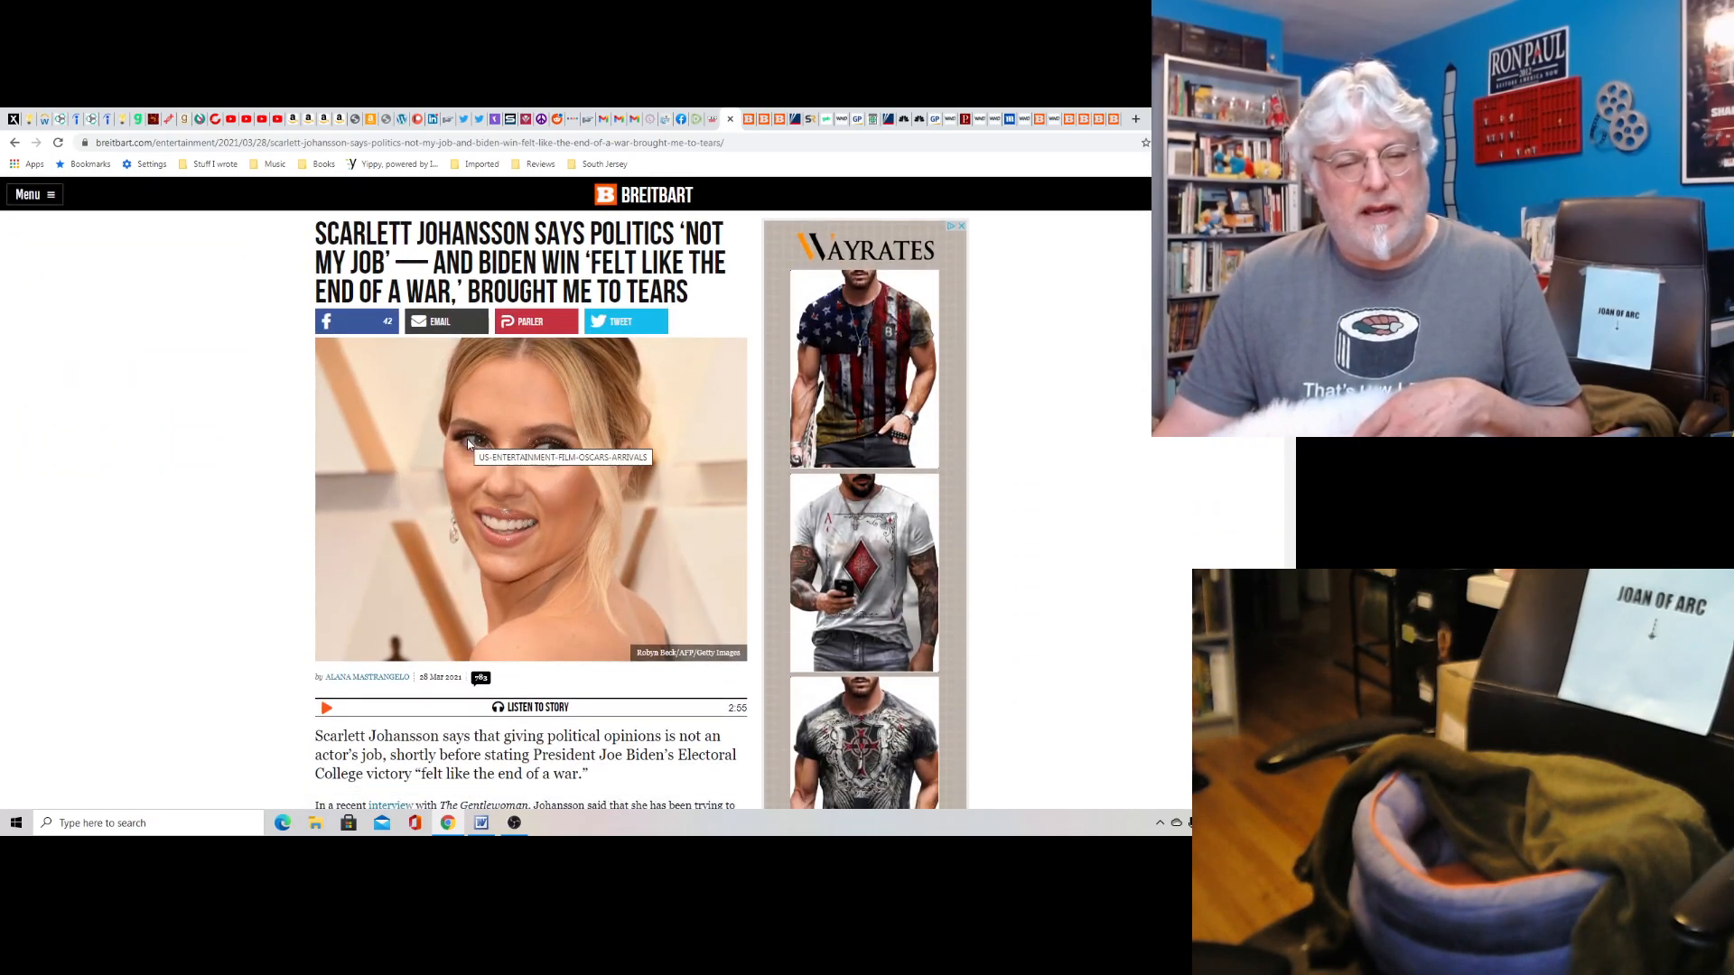
pyautogui.moveTo(645, 630)
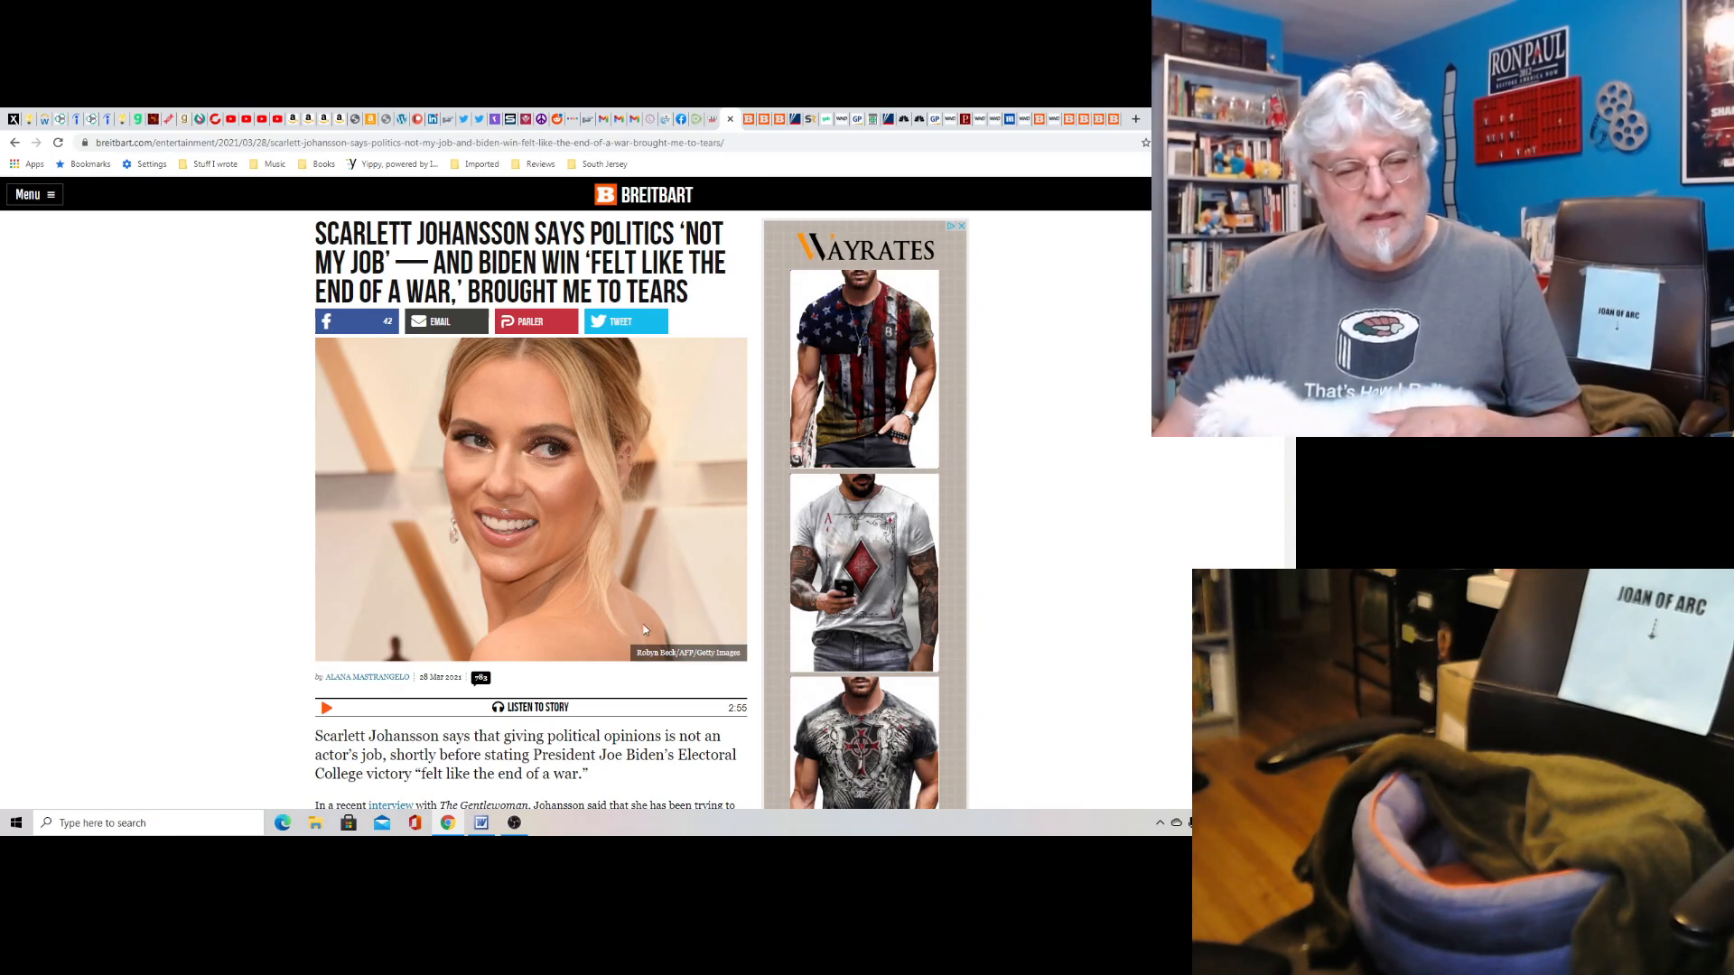
pyautogui.moveTo(372, 574)
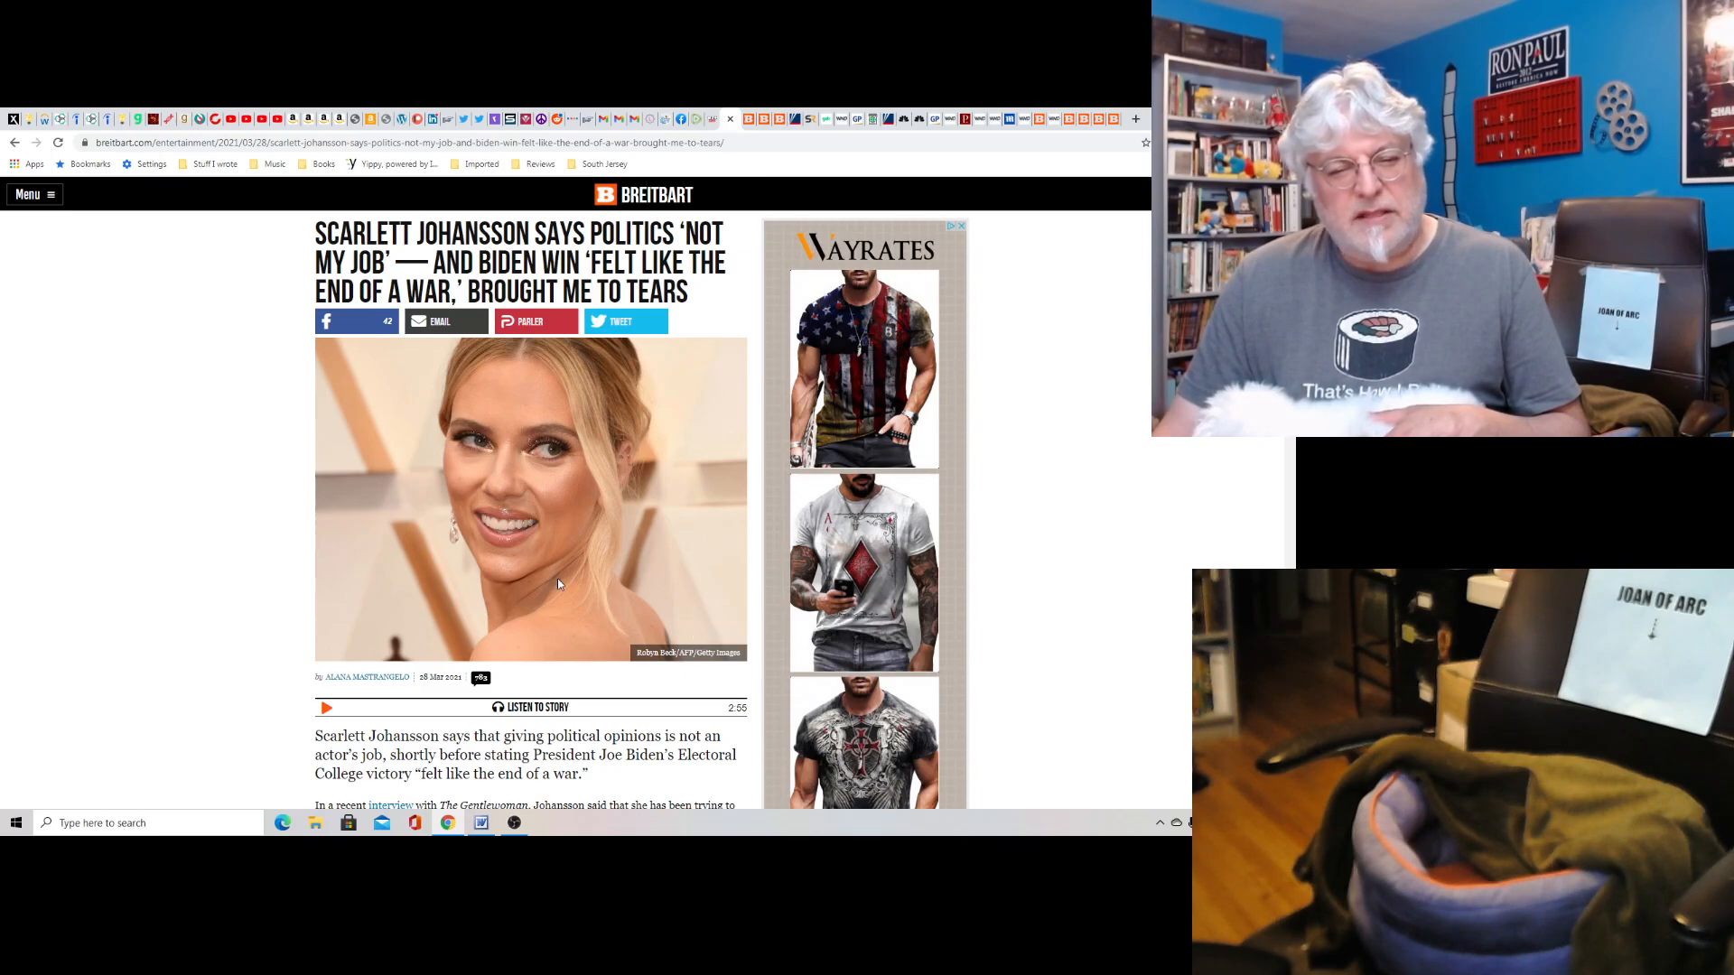
pyautogui.scroll(-3)
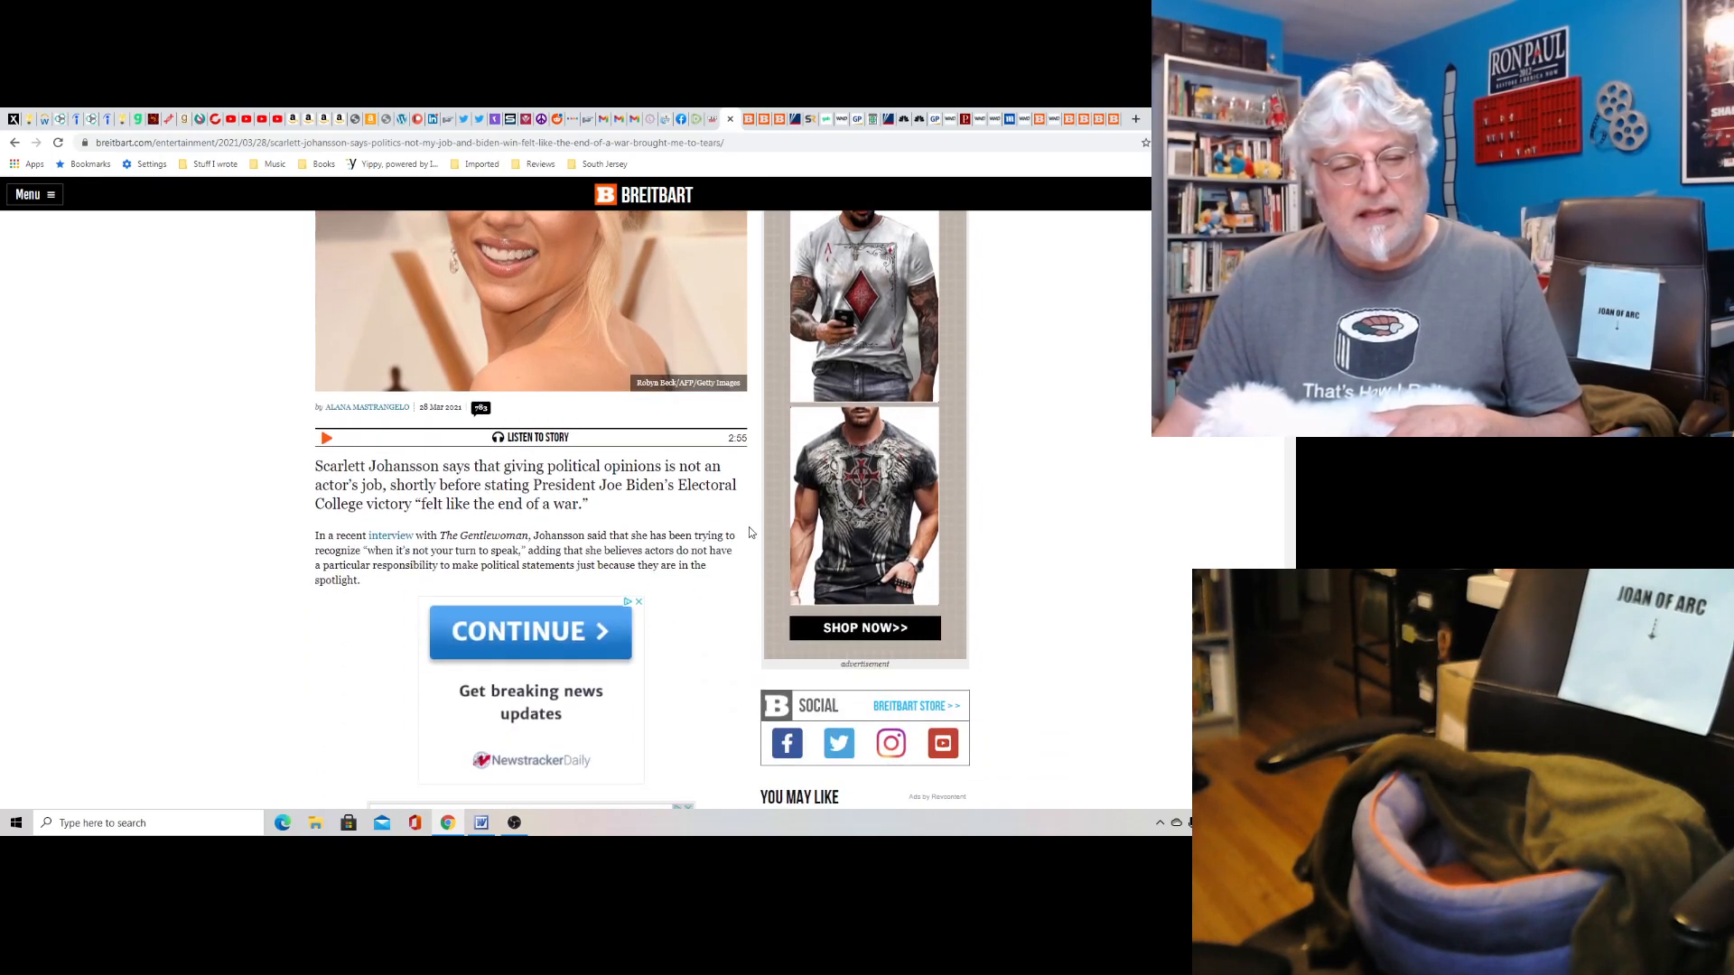
pyautogui.scroll(3)
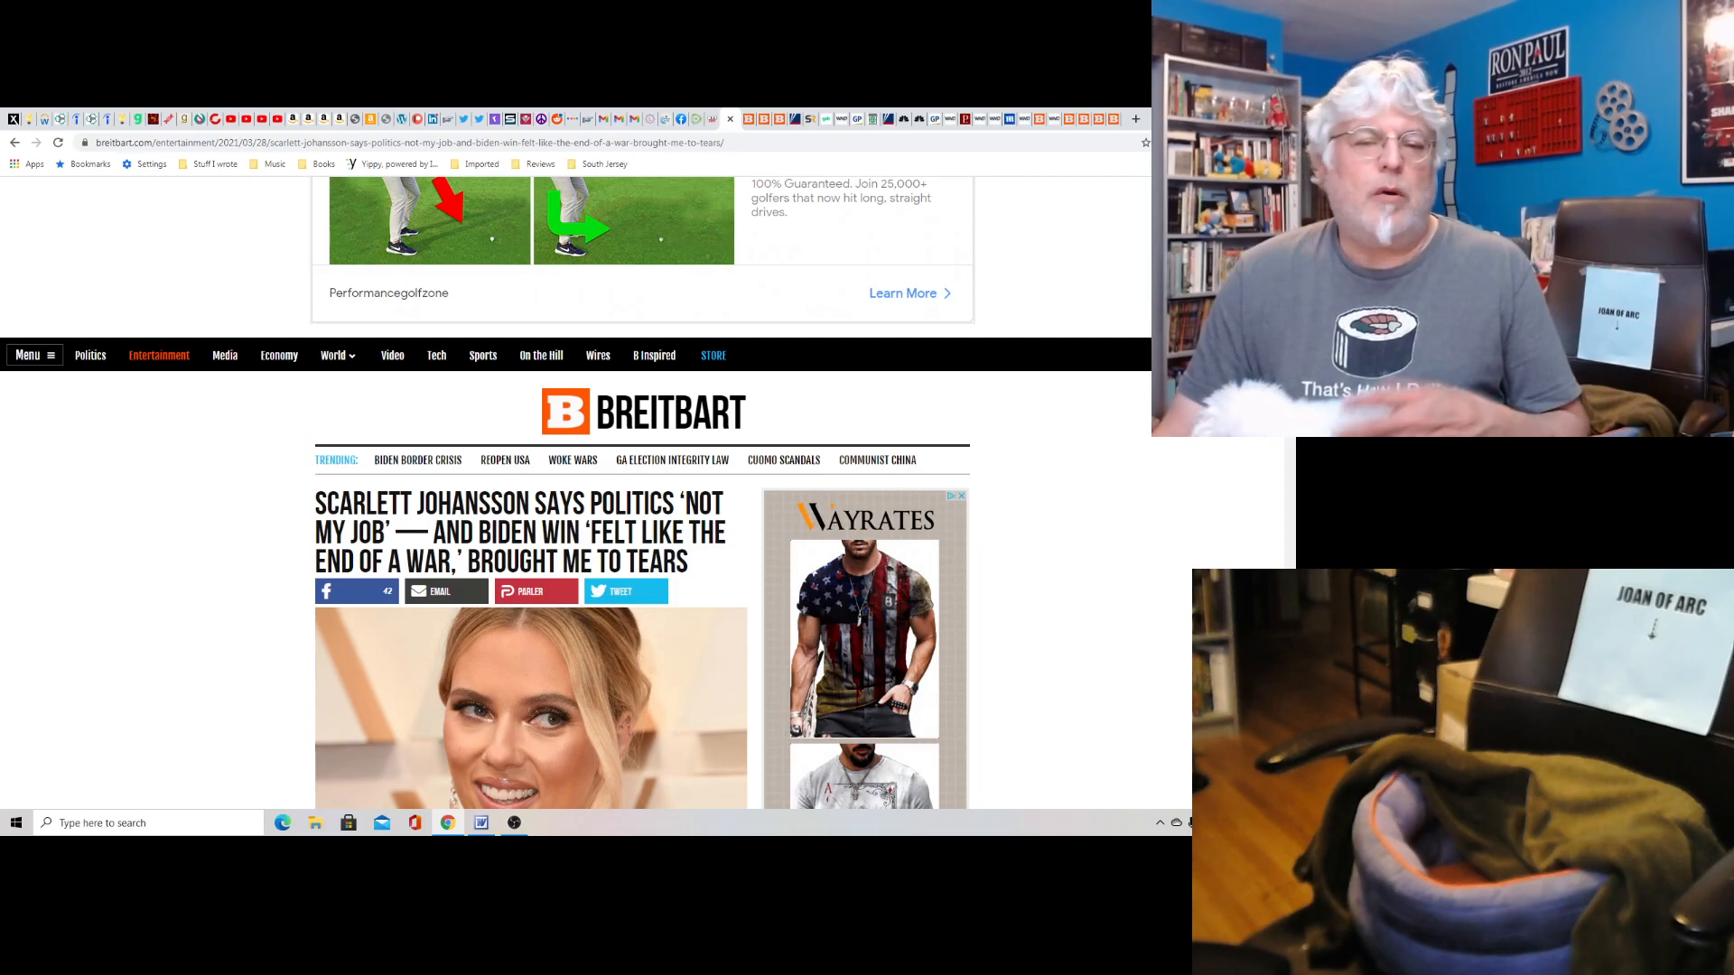
pyautogui.scroll(-3)
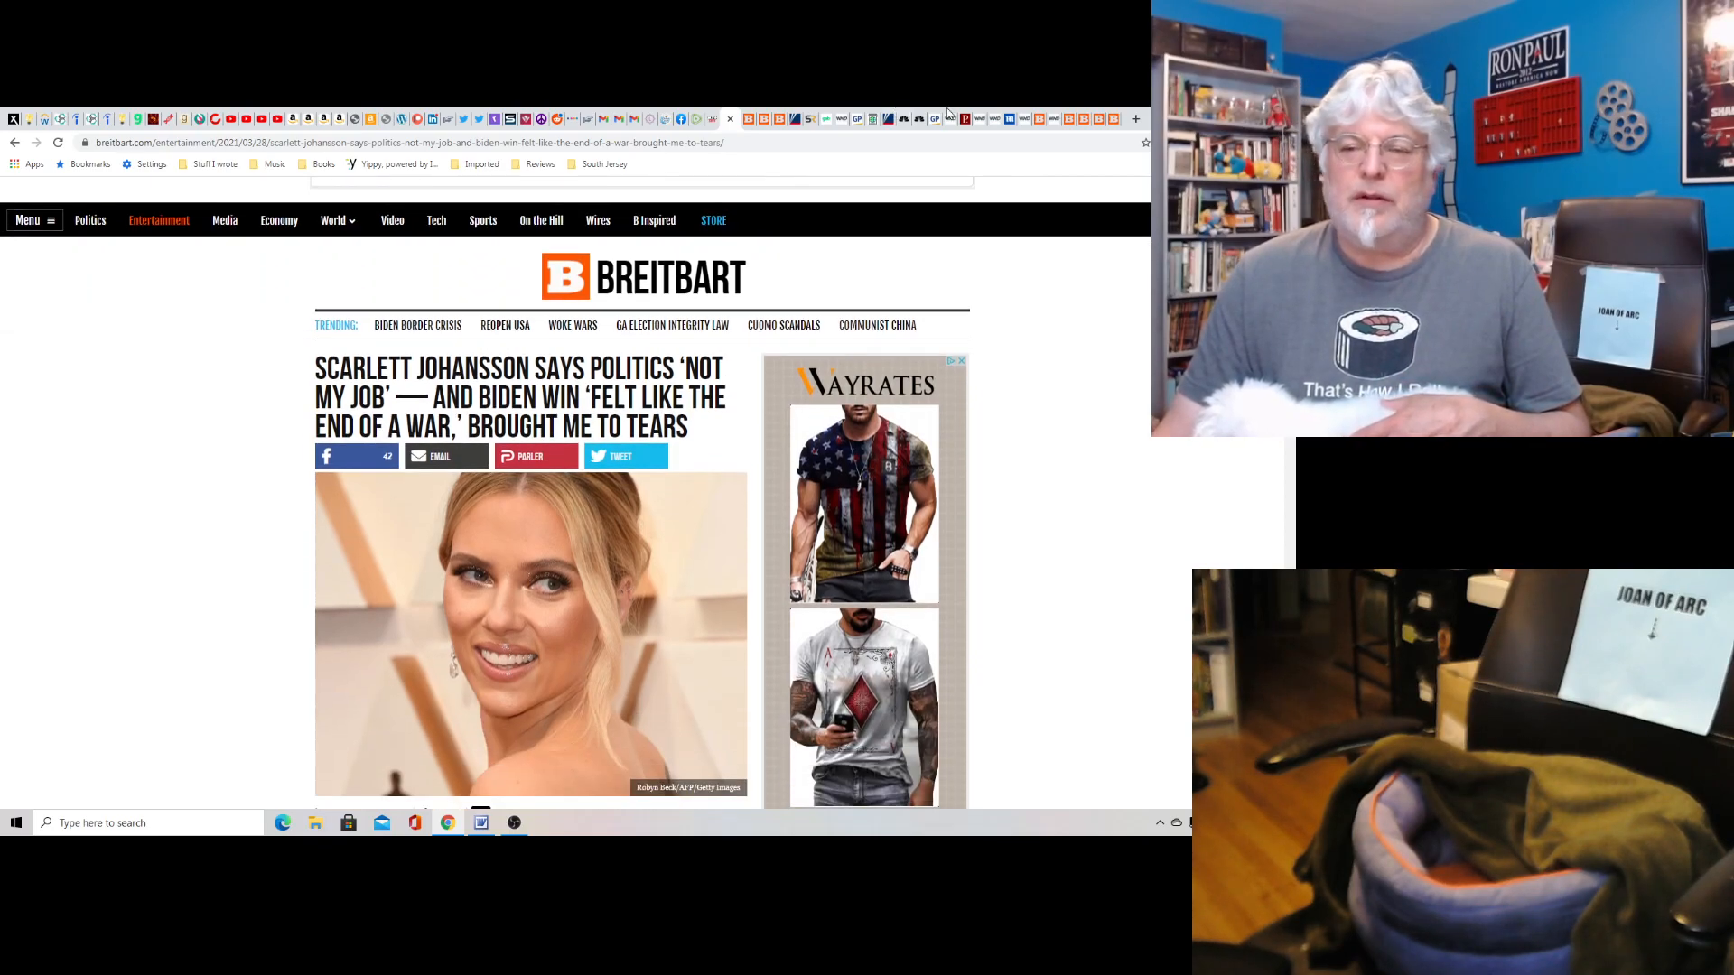
# Switch to the 'SNL roasts Joe Biden' Breitbart article and scroll down through it.
pyautogui.click(746, 119)
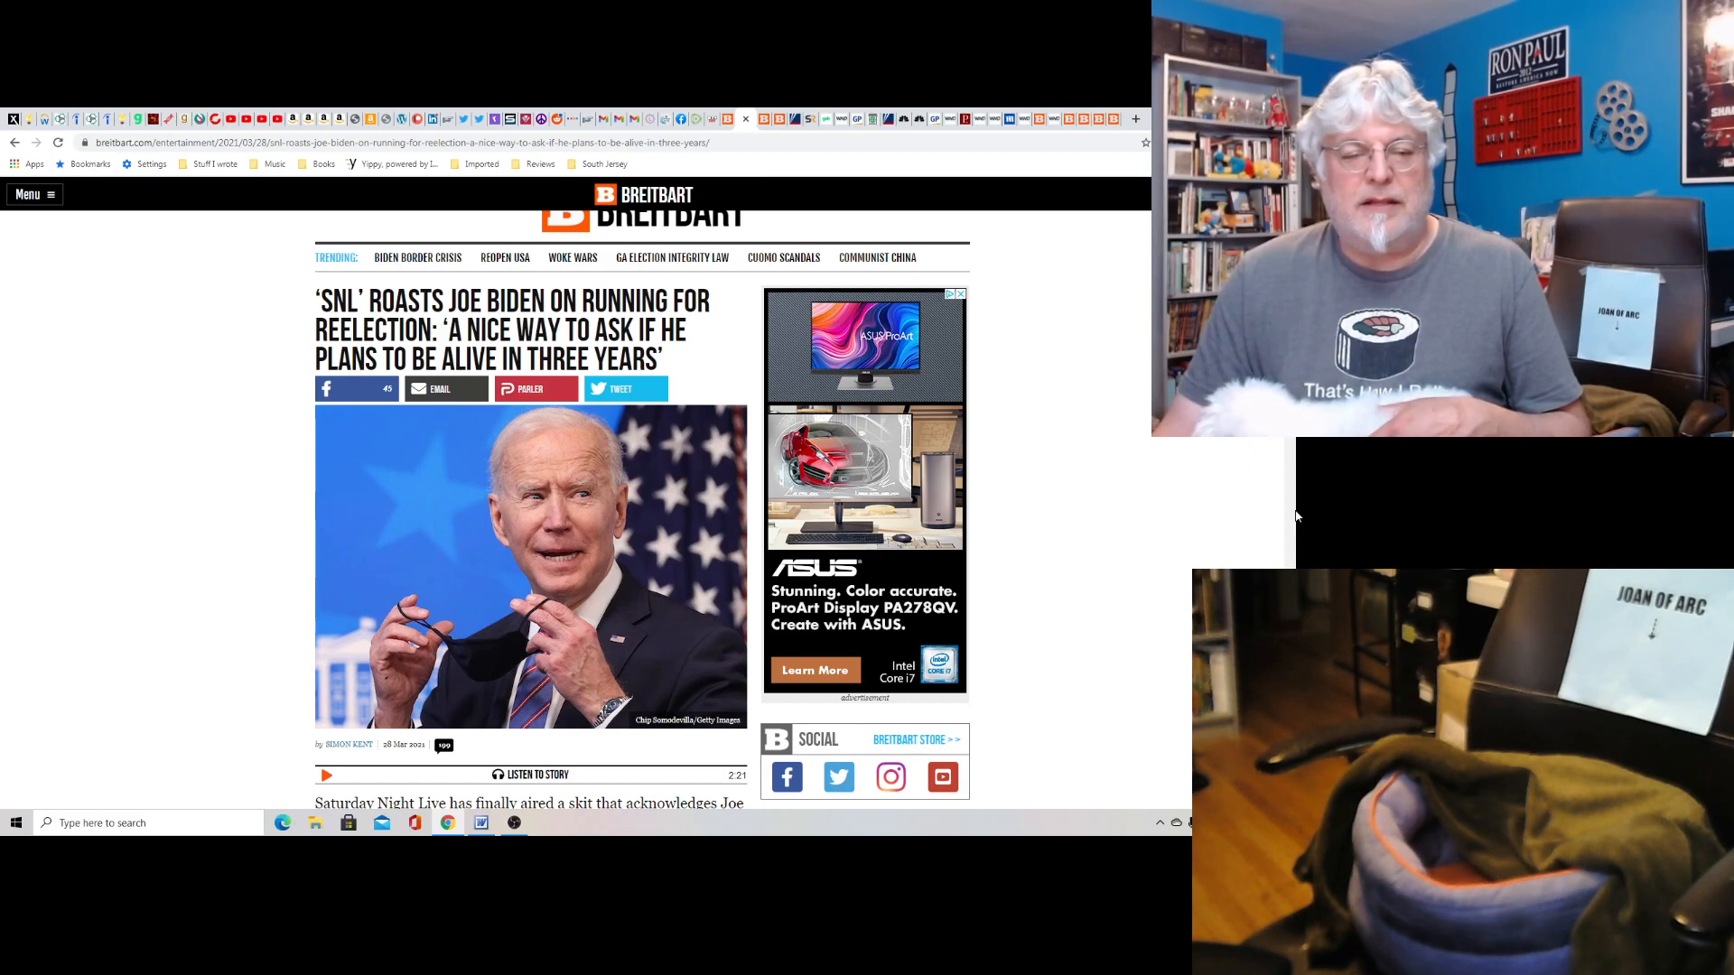
pyautogui.scroll(-3)
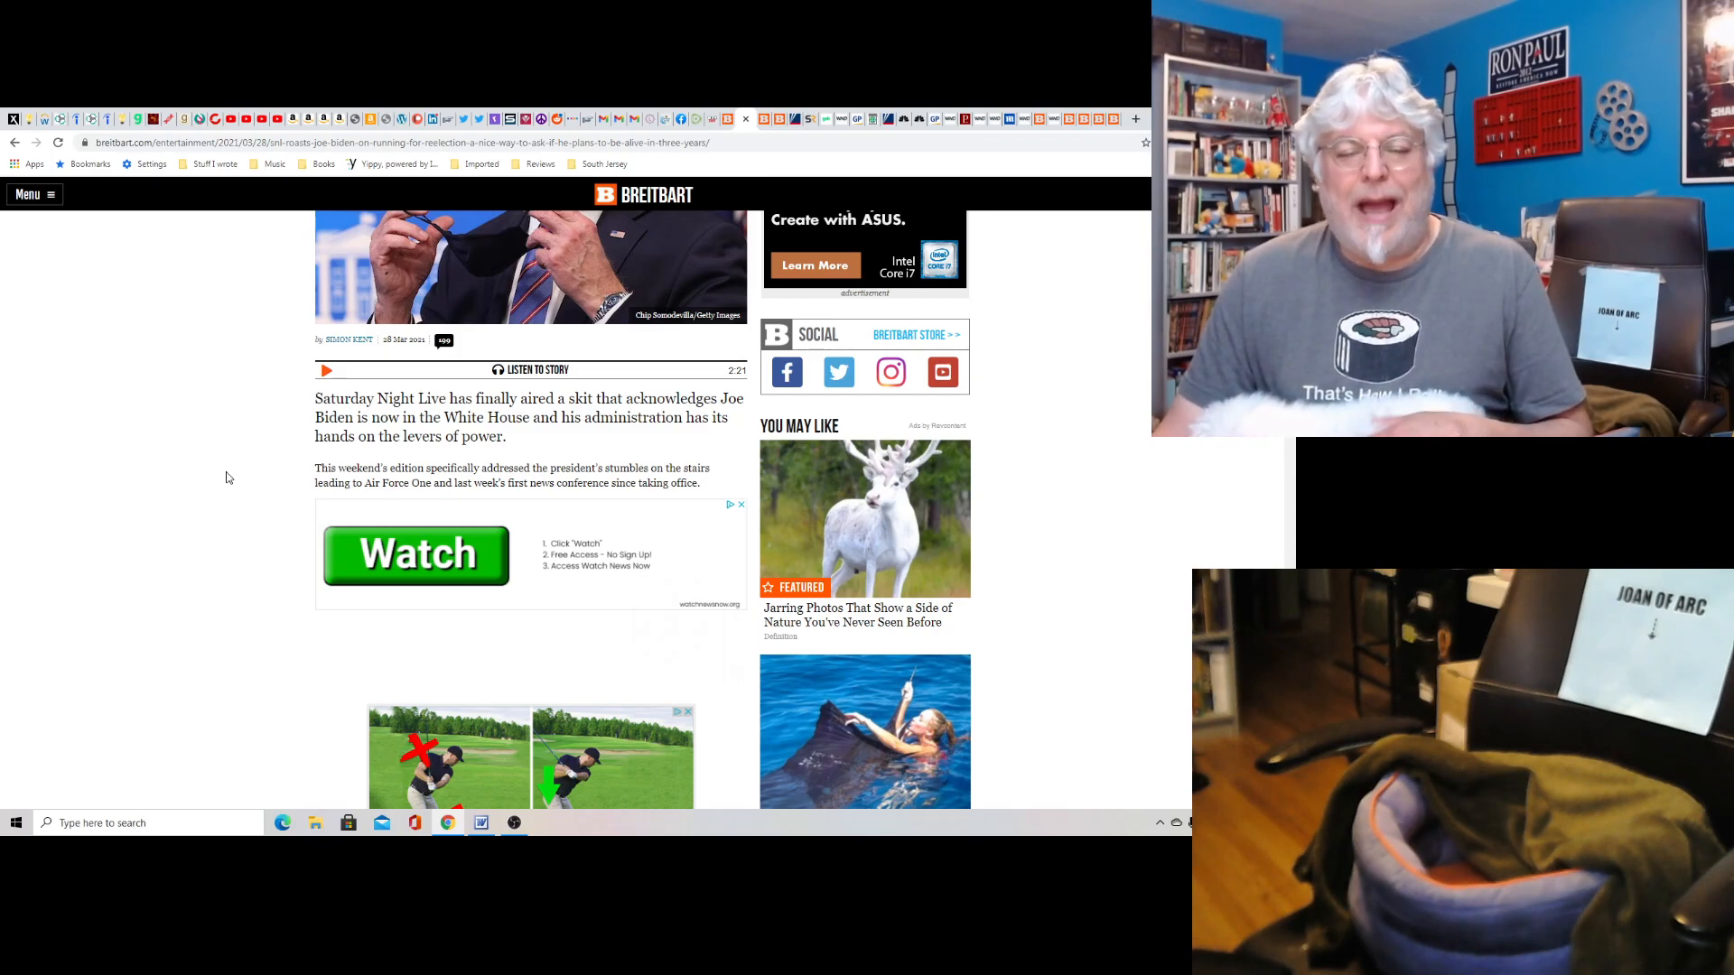
pyautogui.scroll(-3)
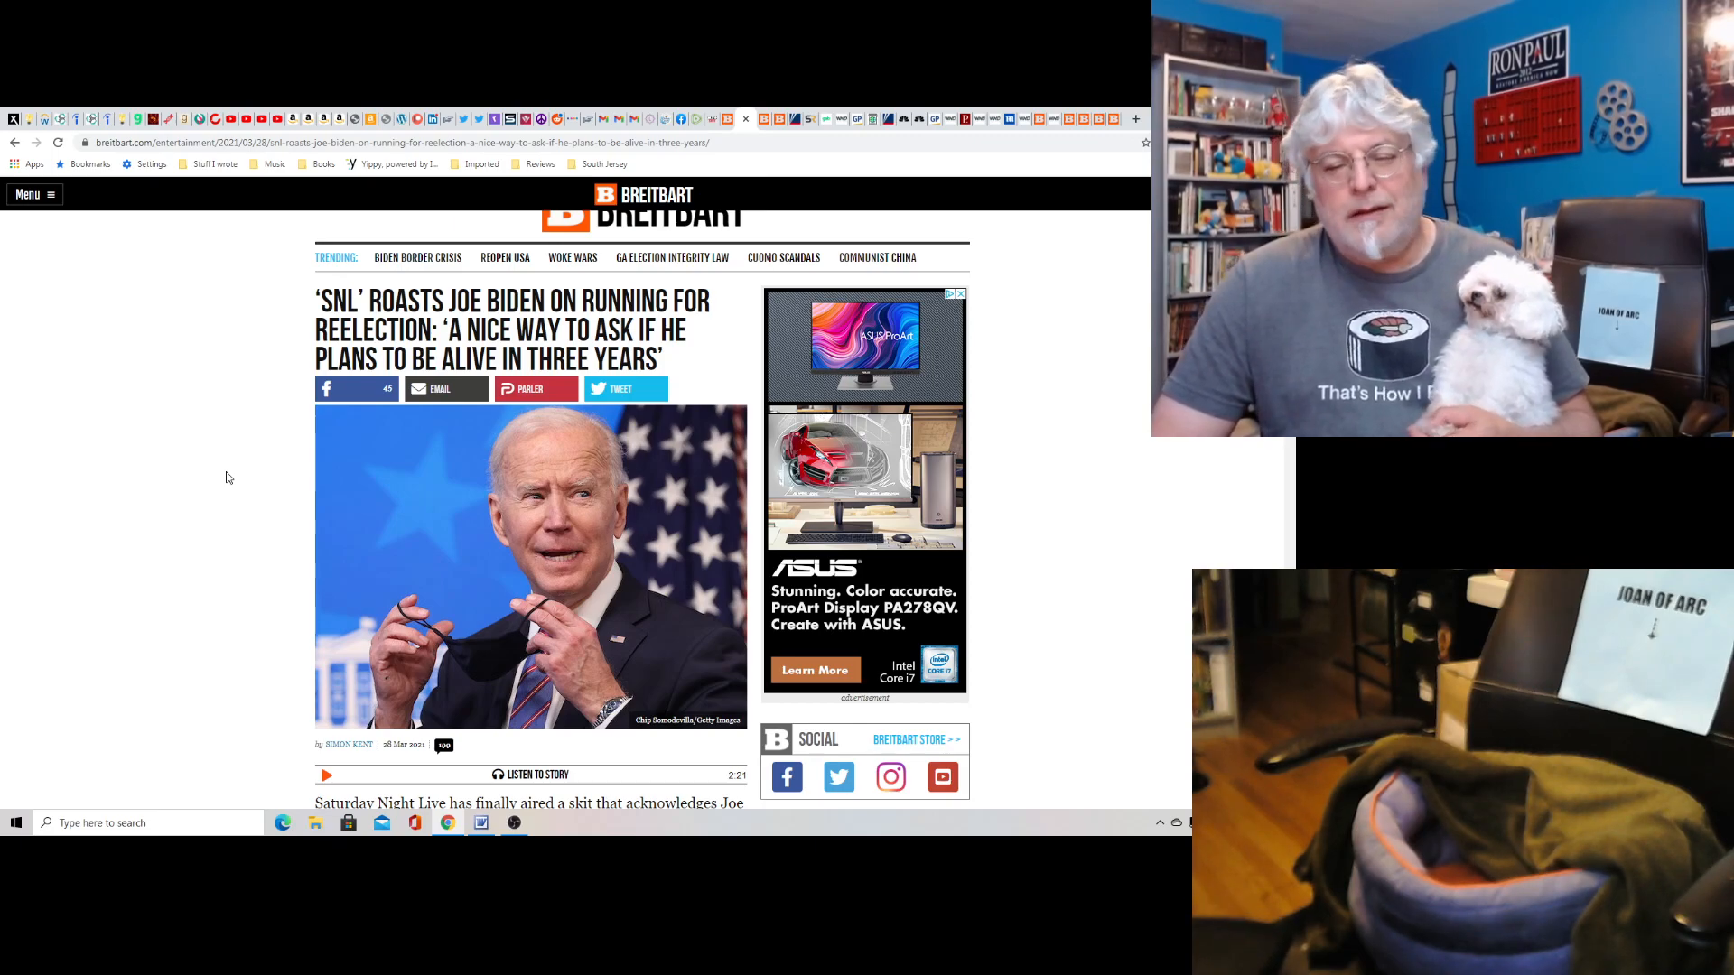
pyautogui.scroll(-3)
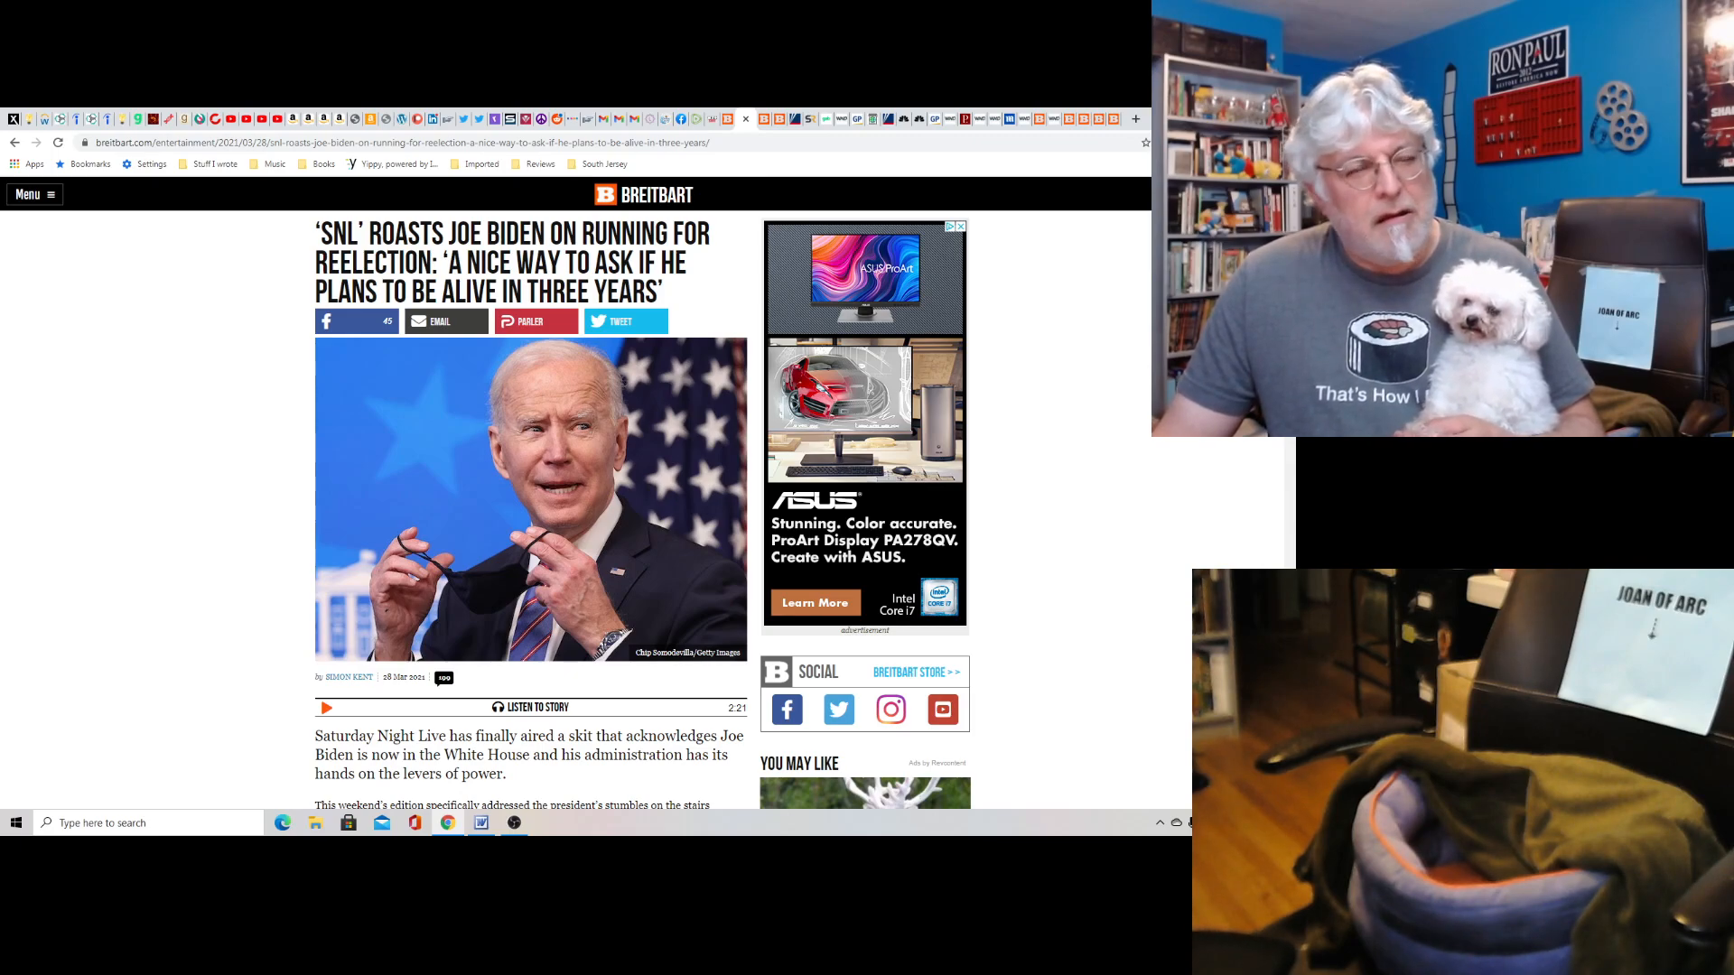
pyautogui.scroll(-3)
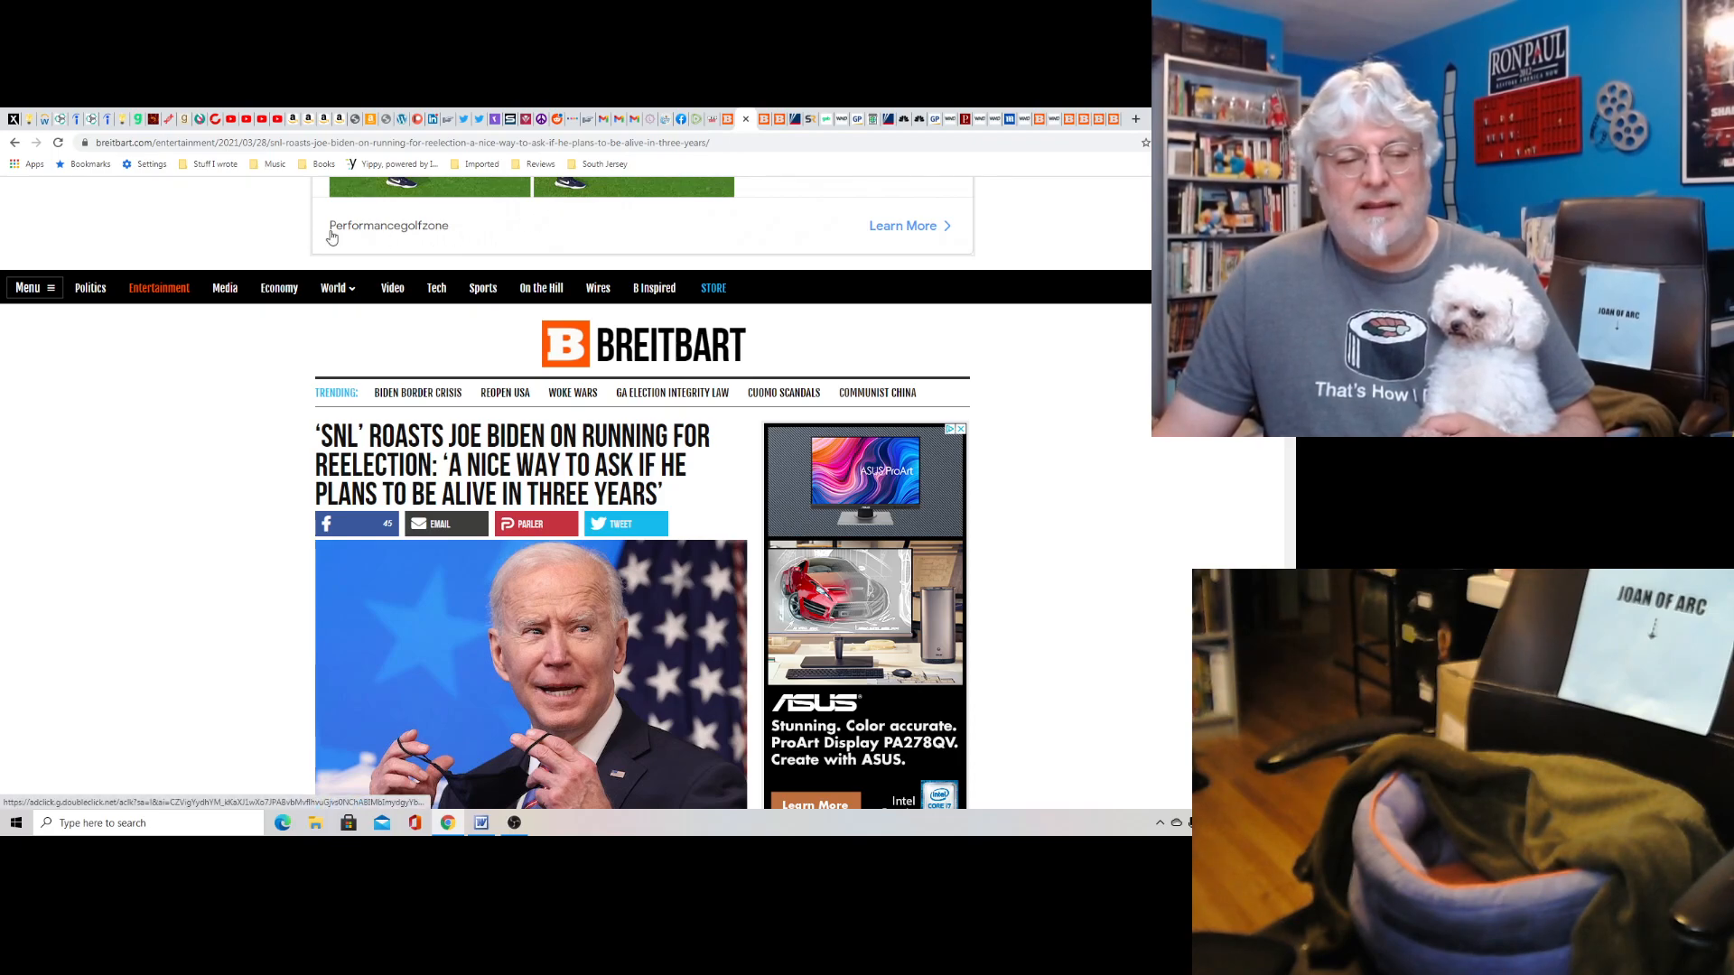
pyautogui.scroll(-3)
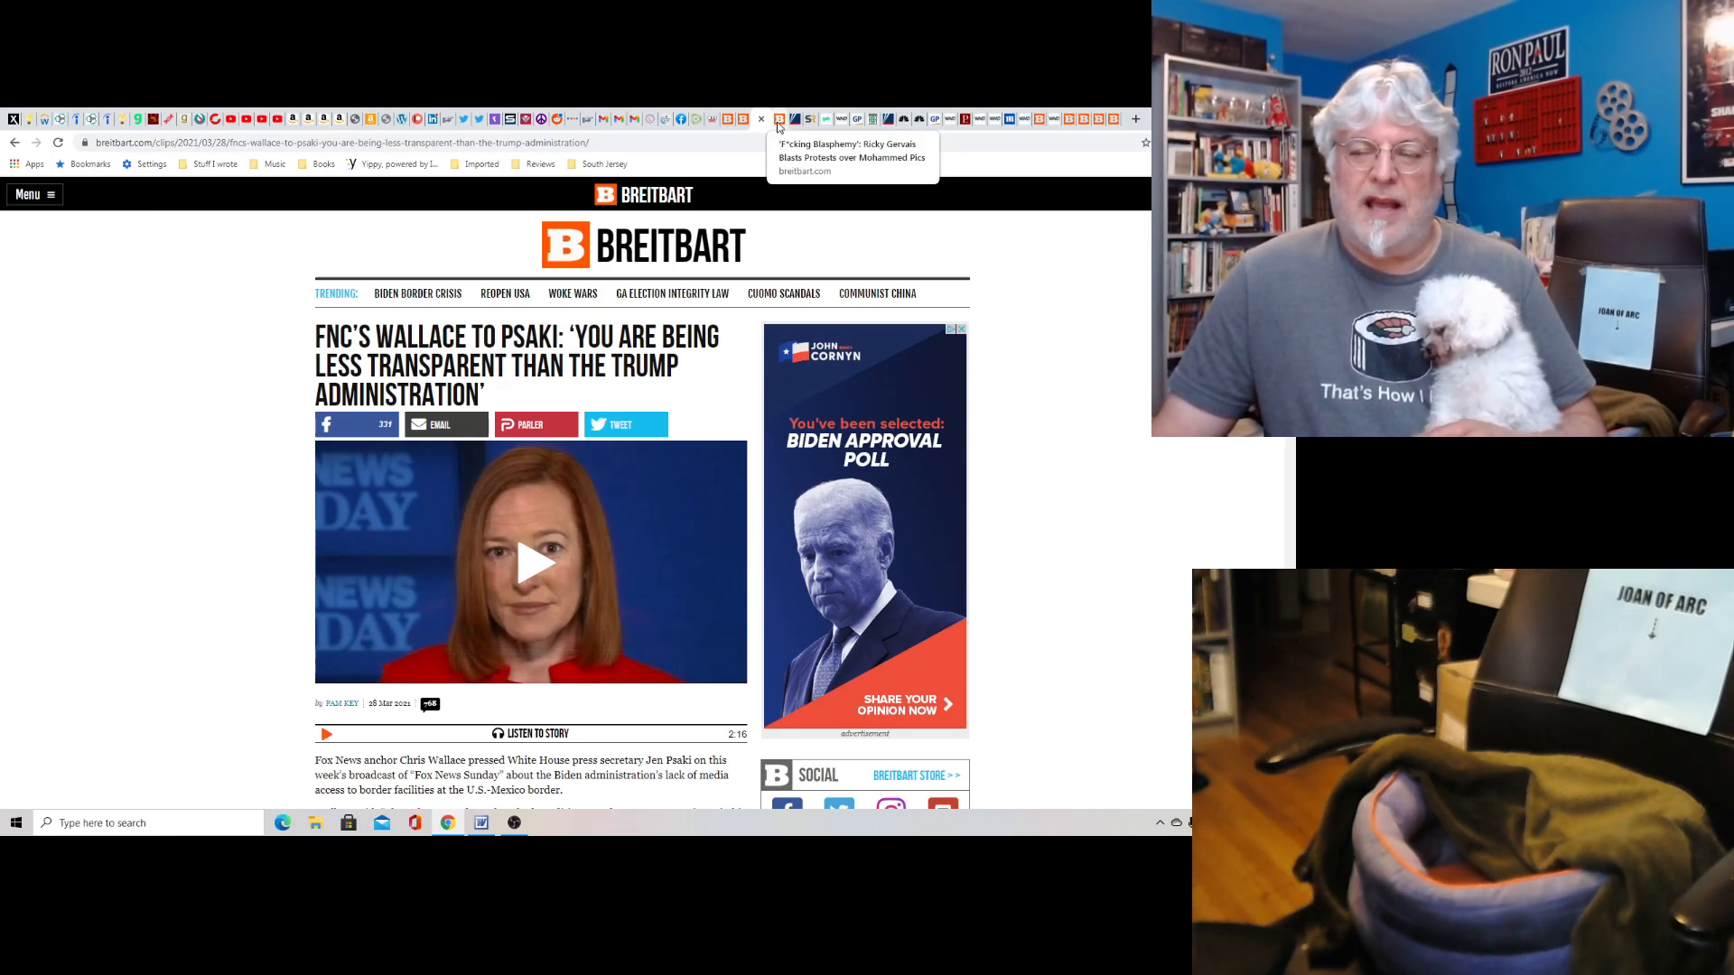
pyautogui.click(779, 117)
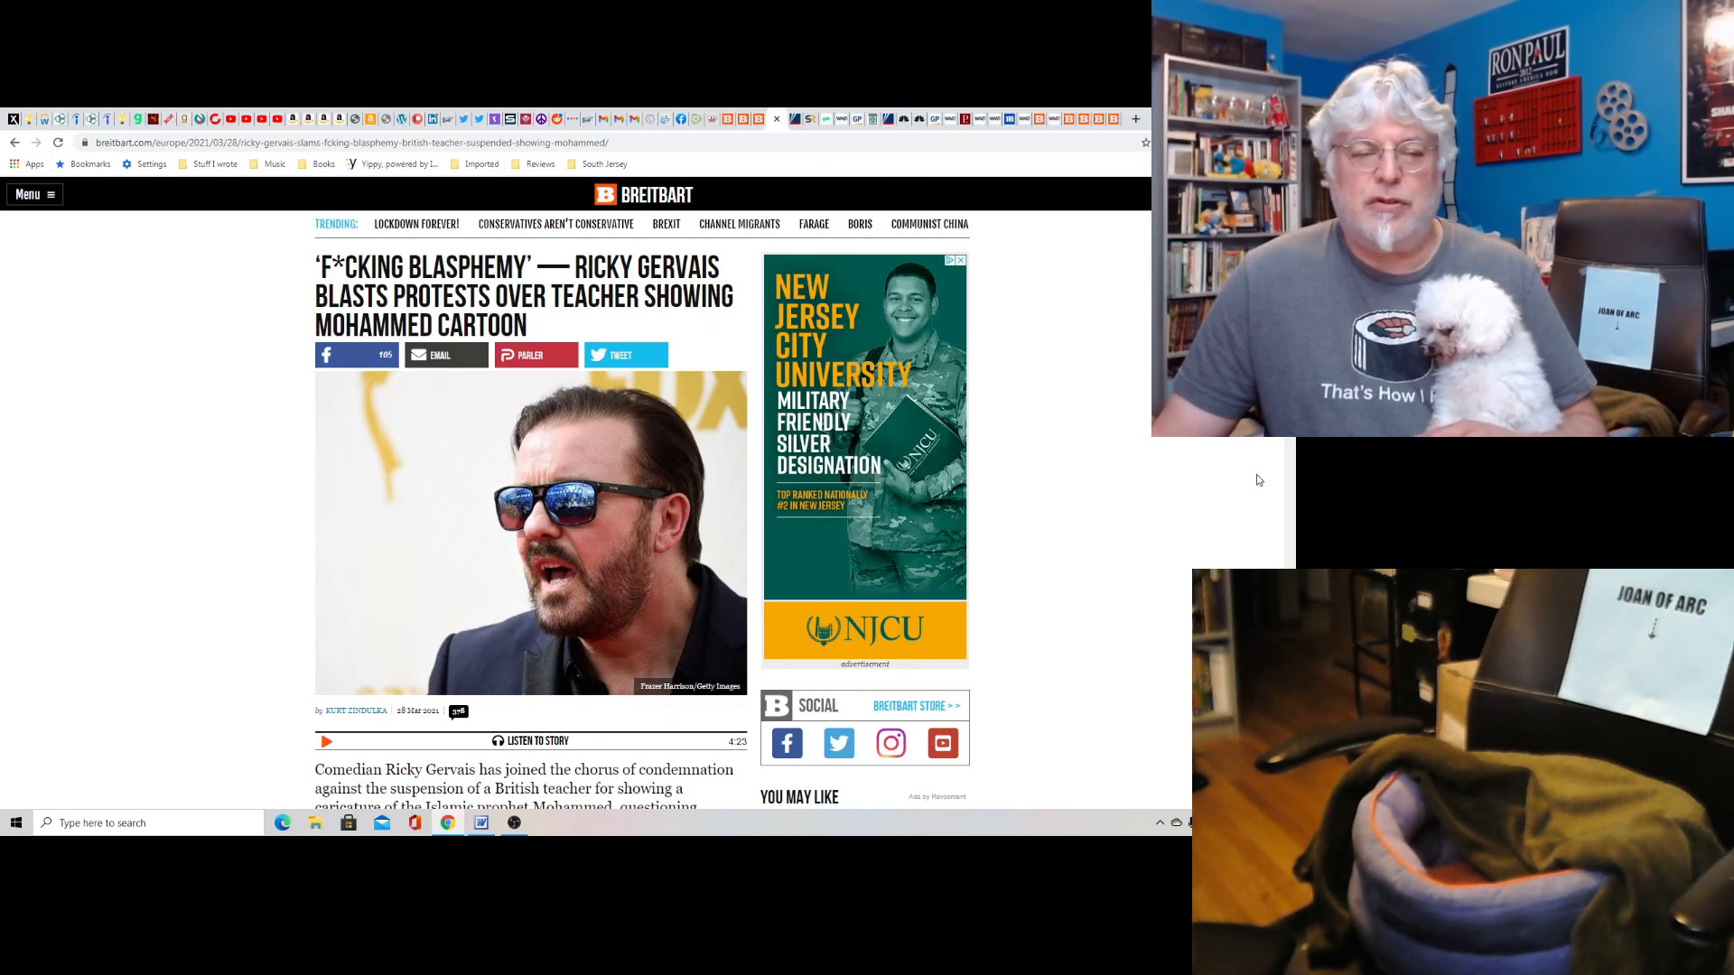
pyautogui.scroll(-3)
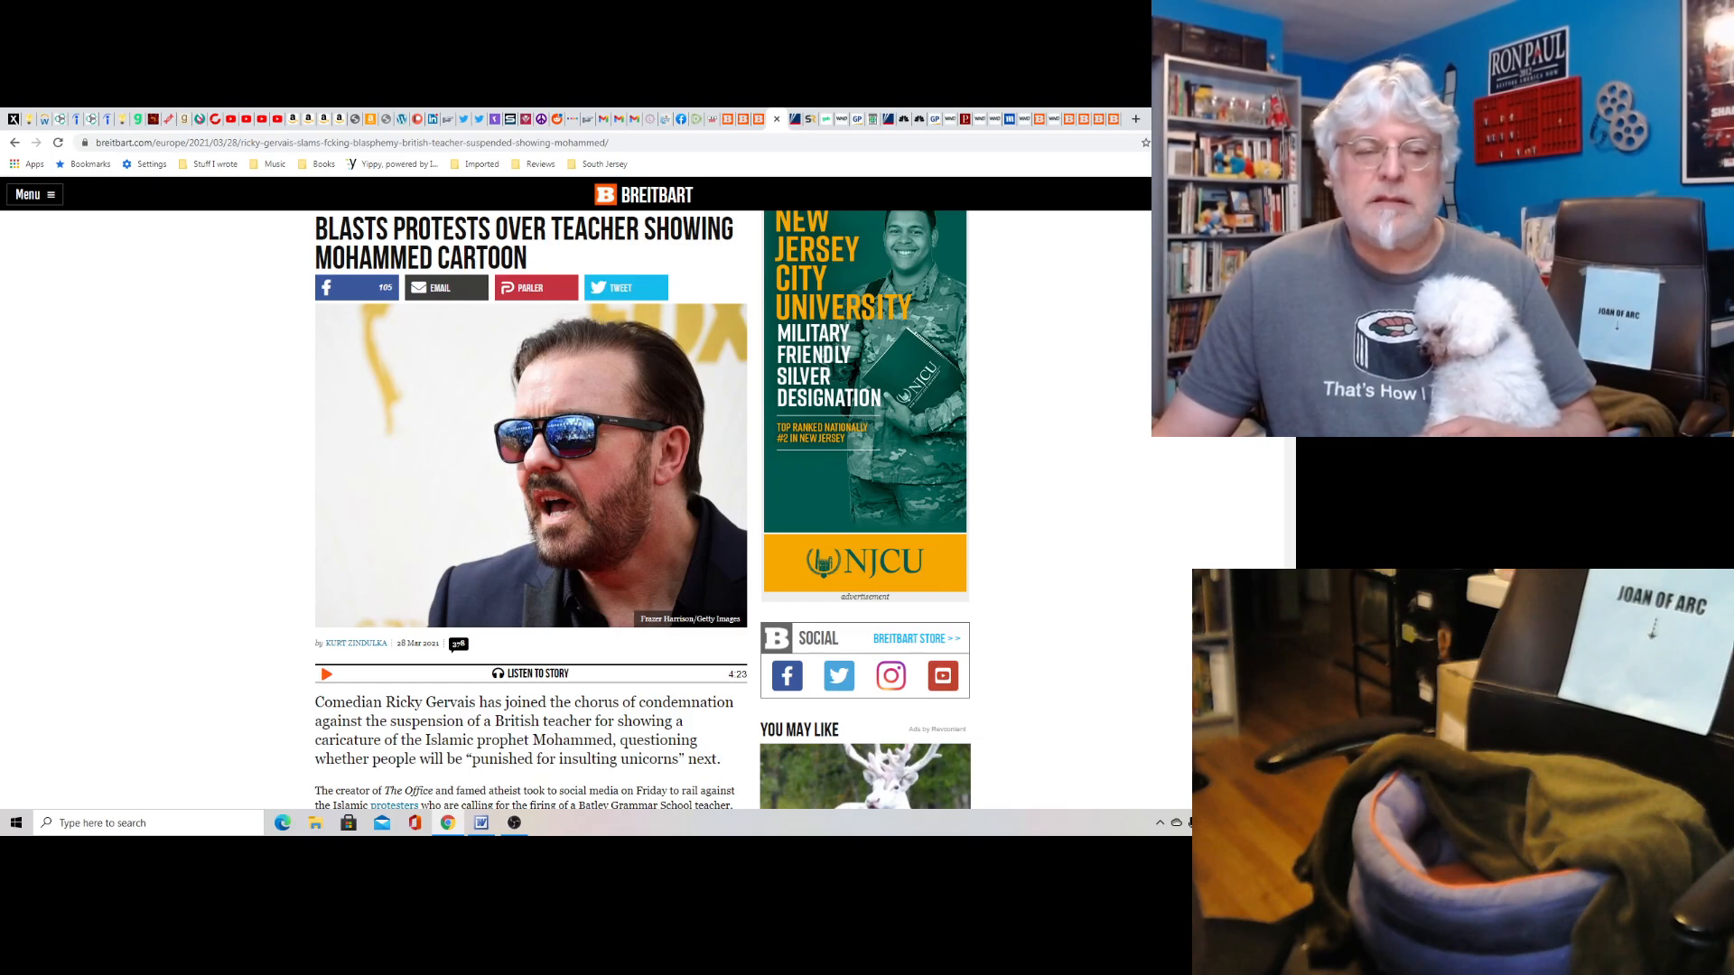
pyautogui.scroll(-3)
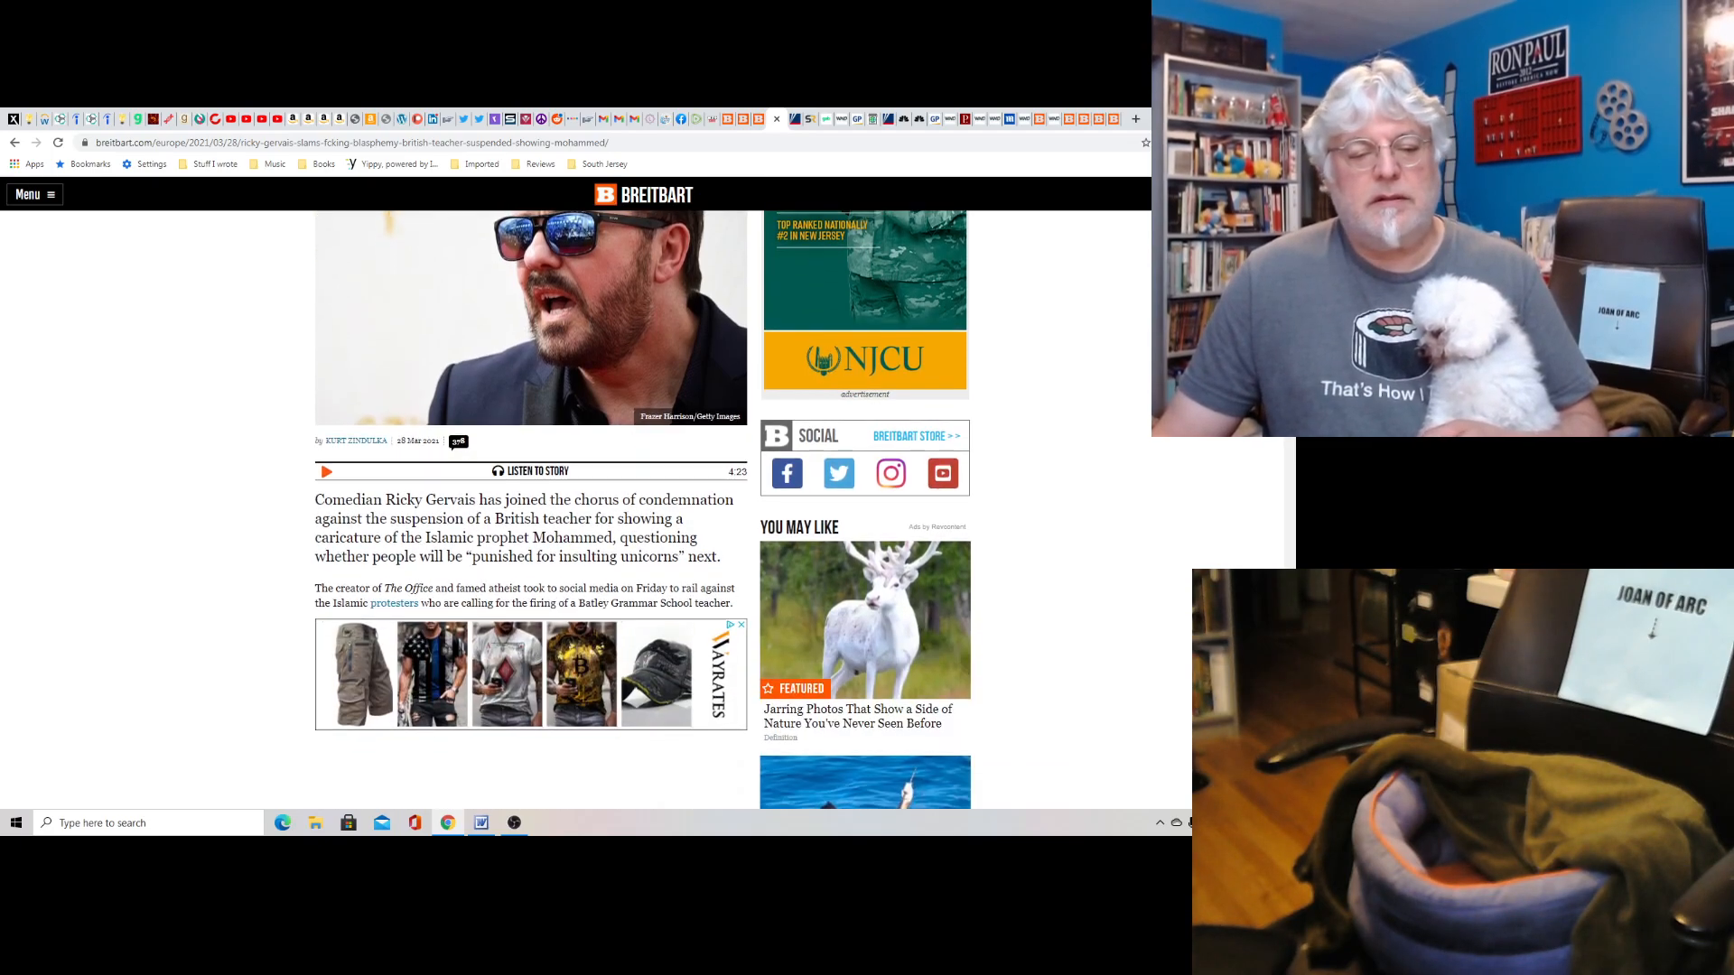
pyautogui.scroll(-3)
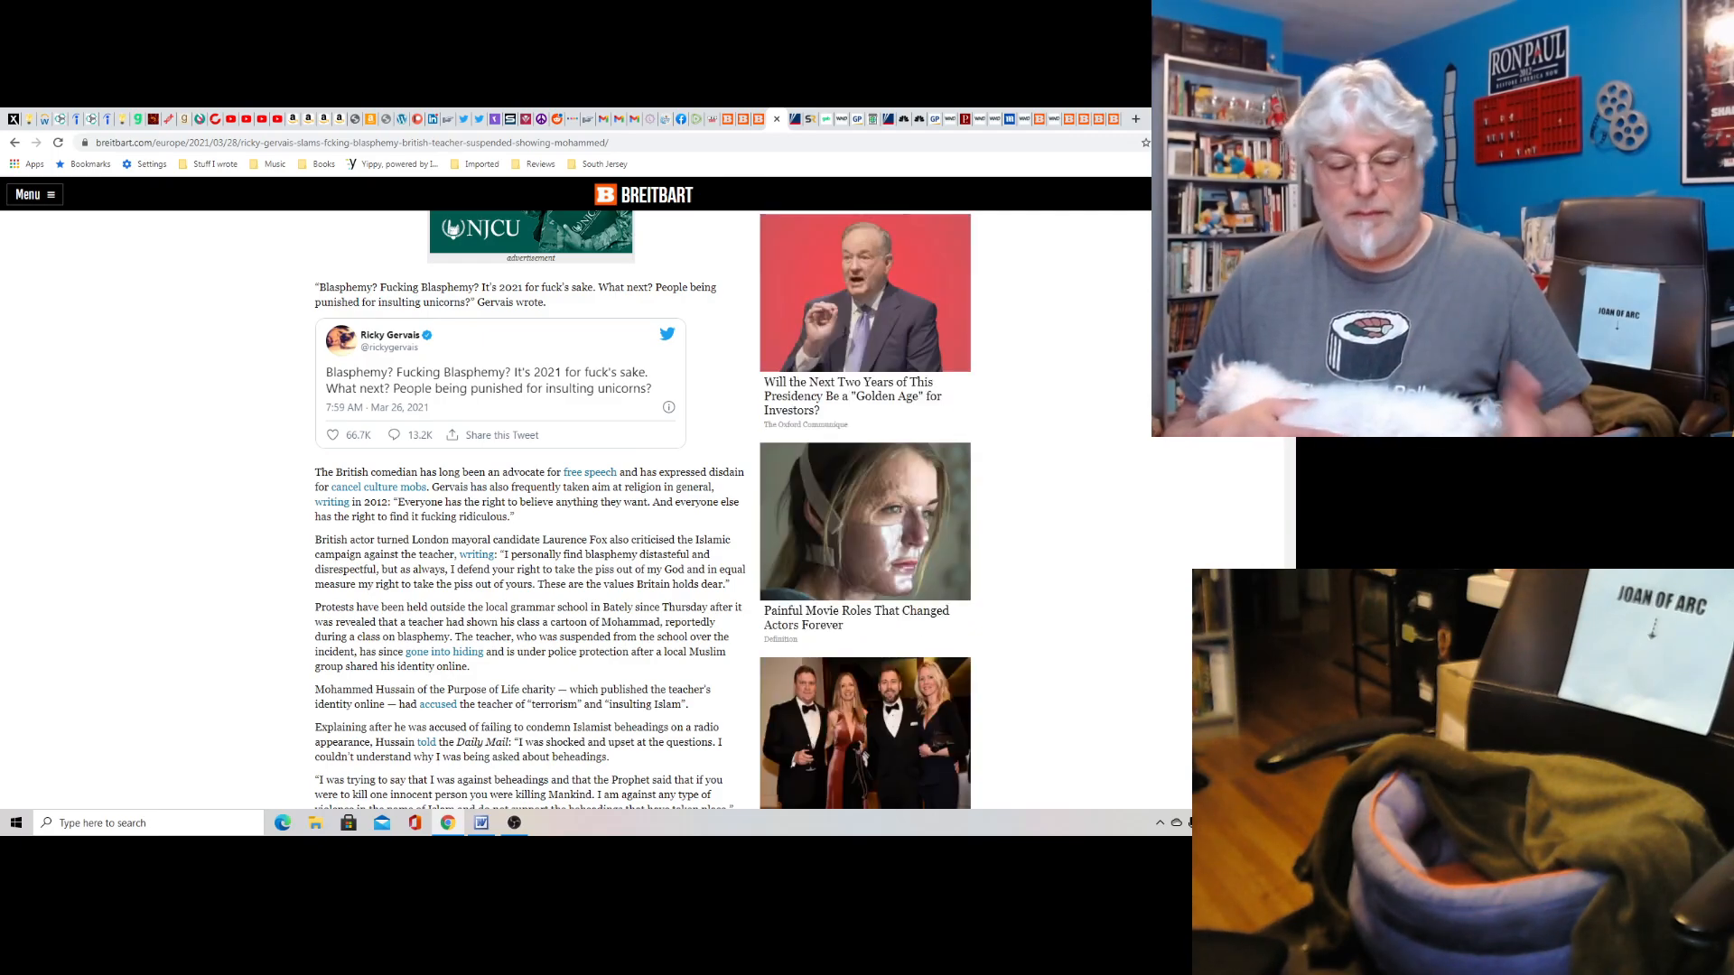
pyautogui.scroll(-3)
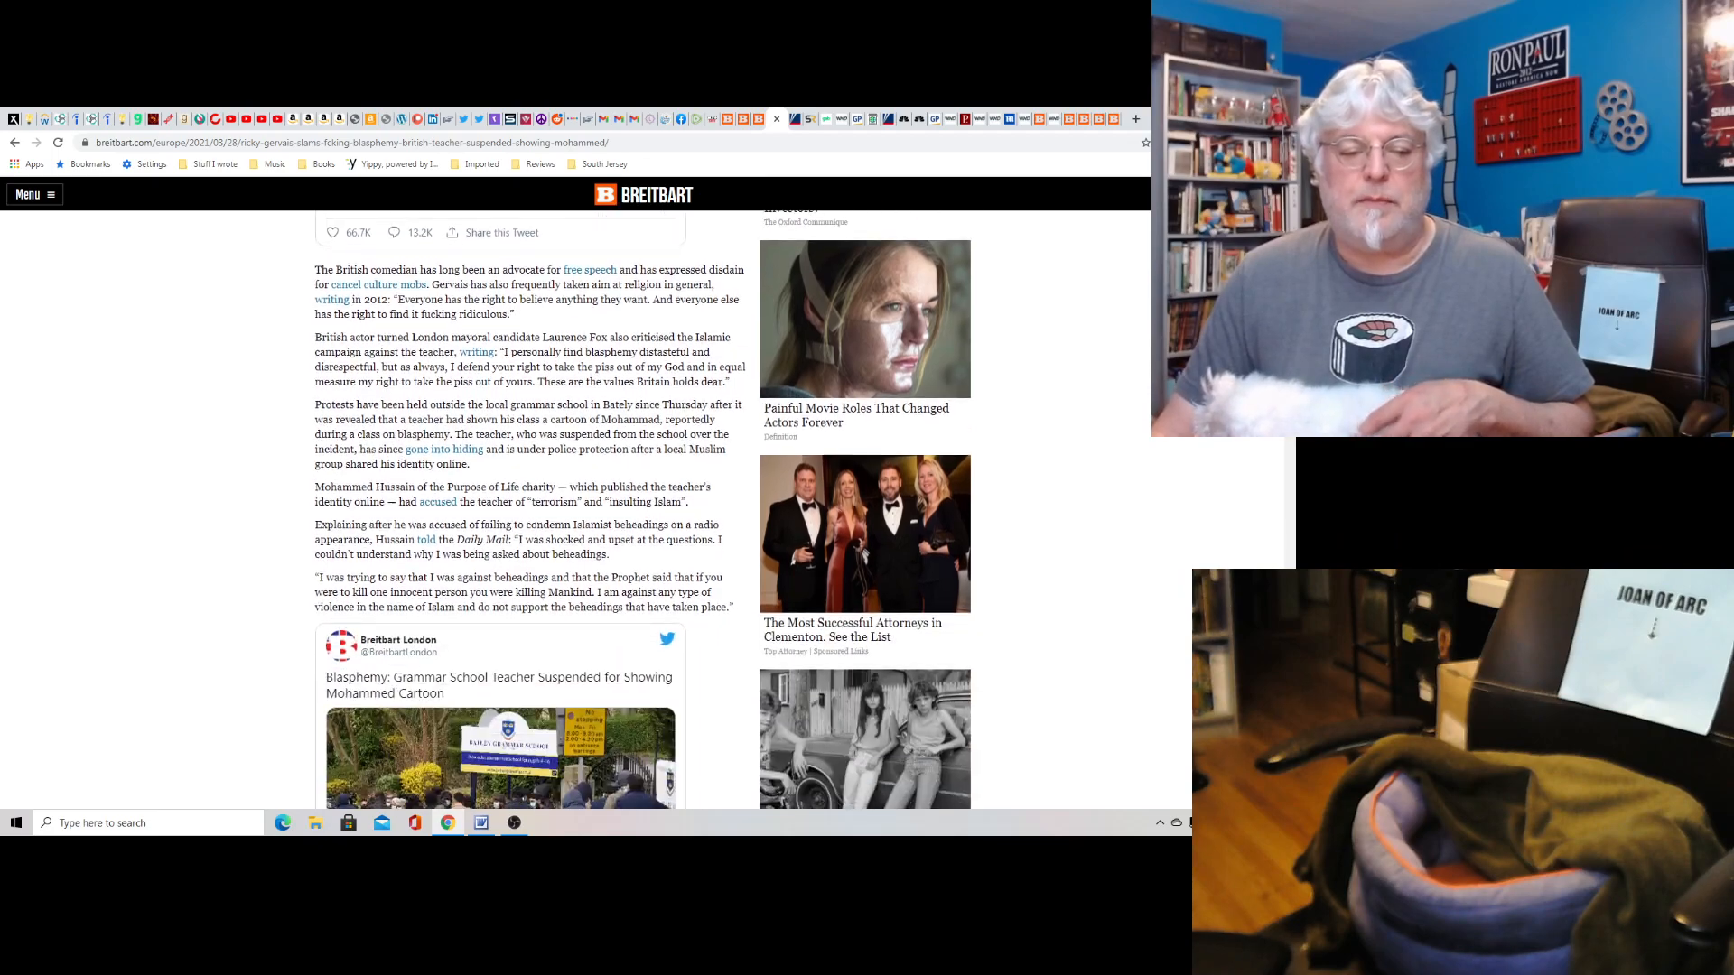
pyautogui.scroll(-3)
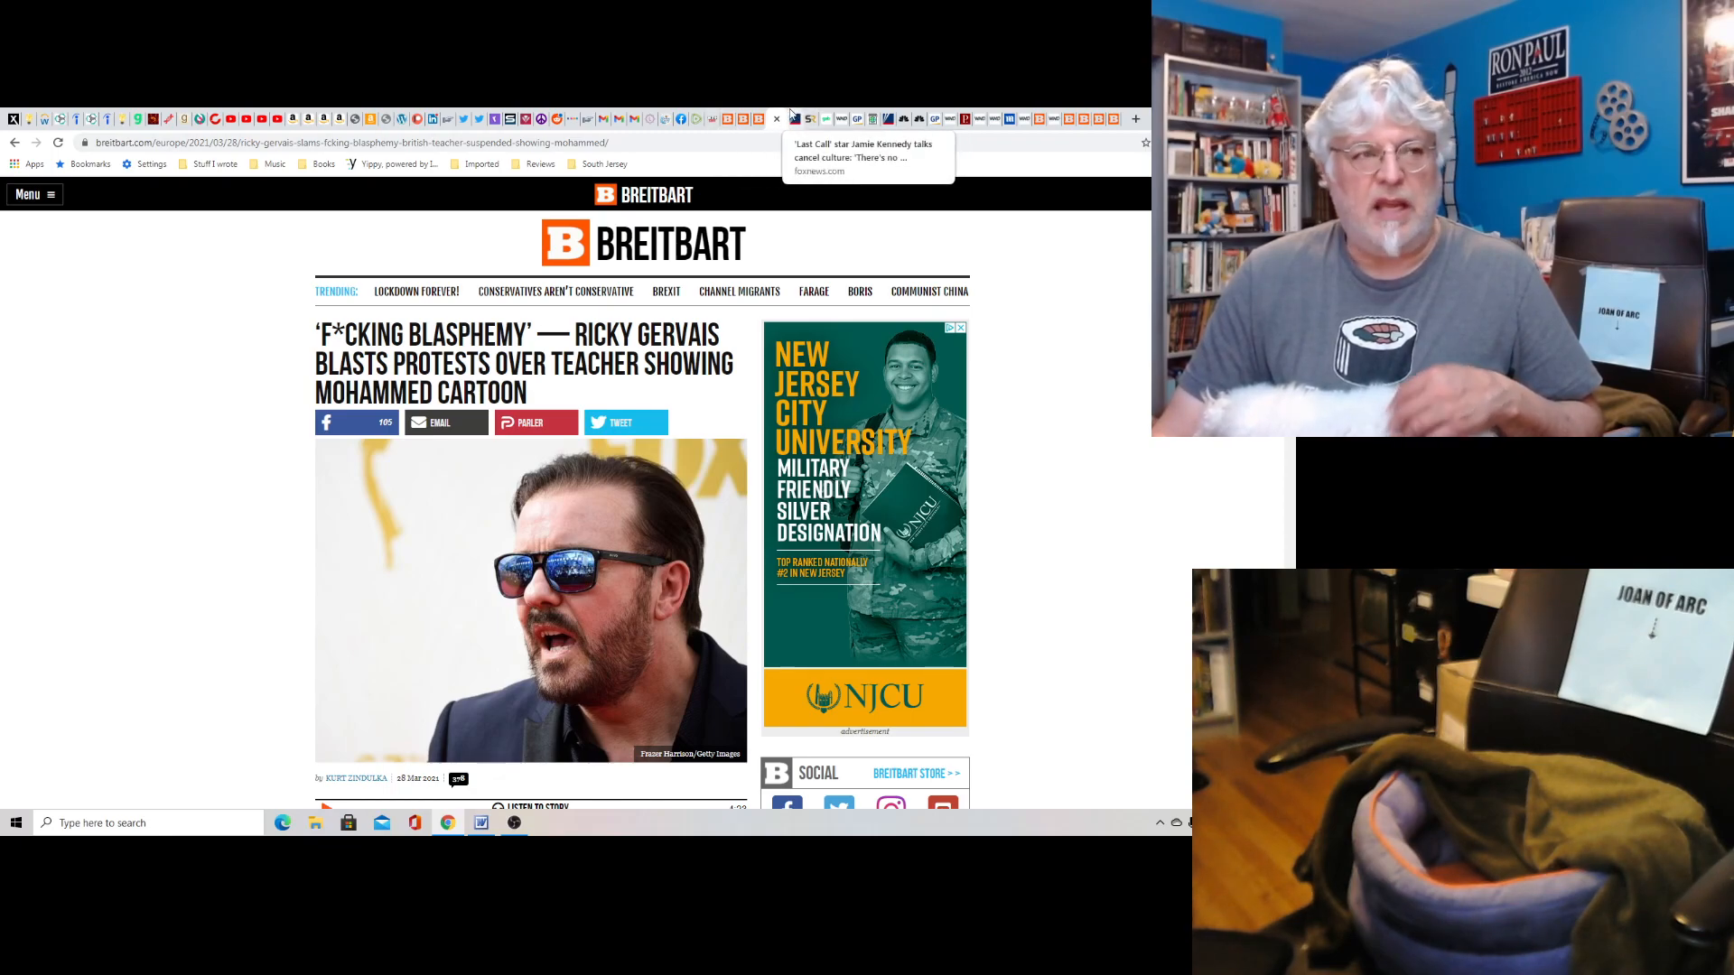
# Switch to the Fox News Jamie Kennedy cancel-culture article and scroll to its headline and video.
pyautogui.click(776, 119)
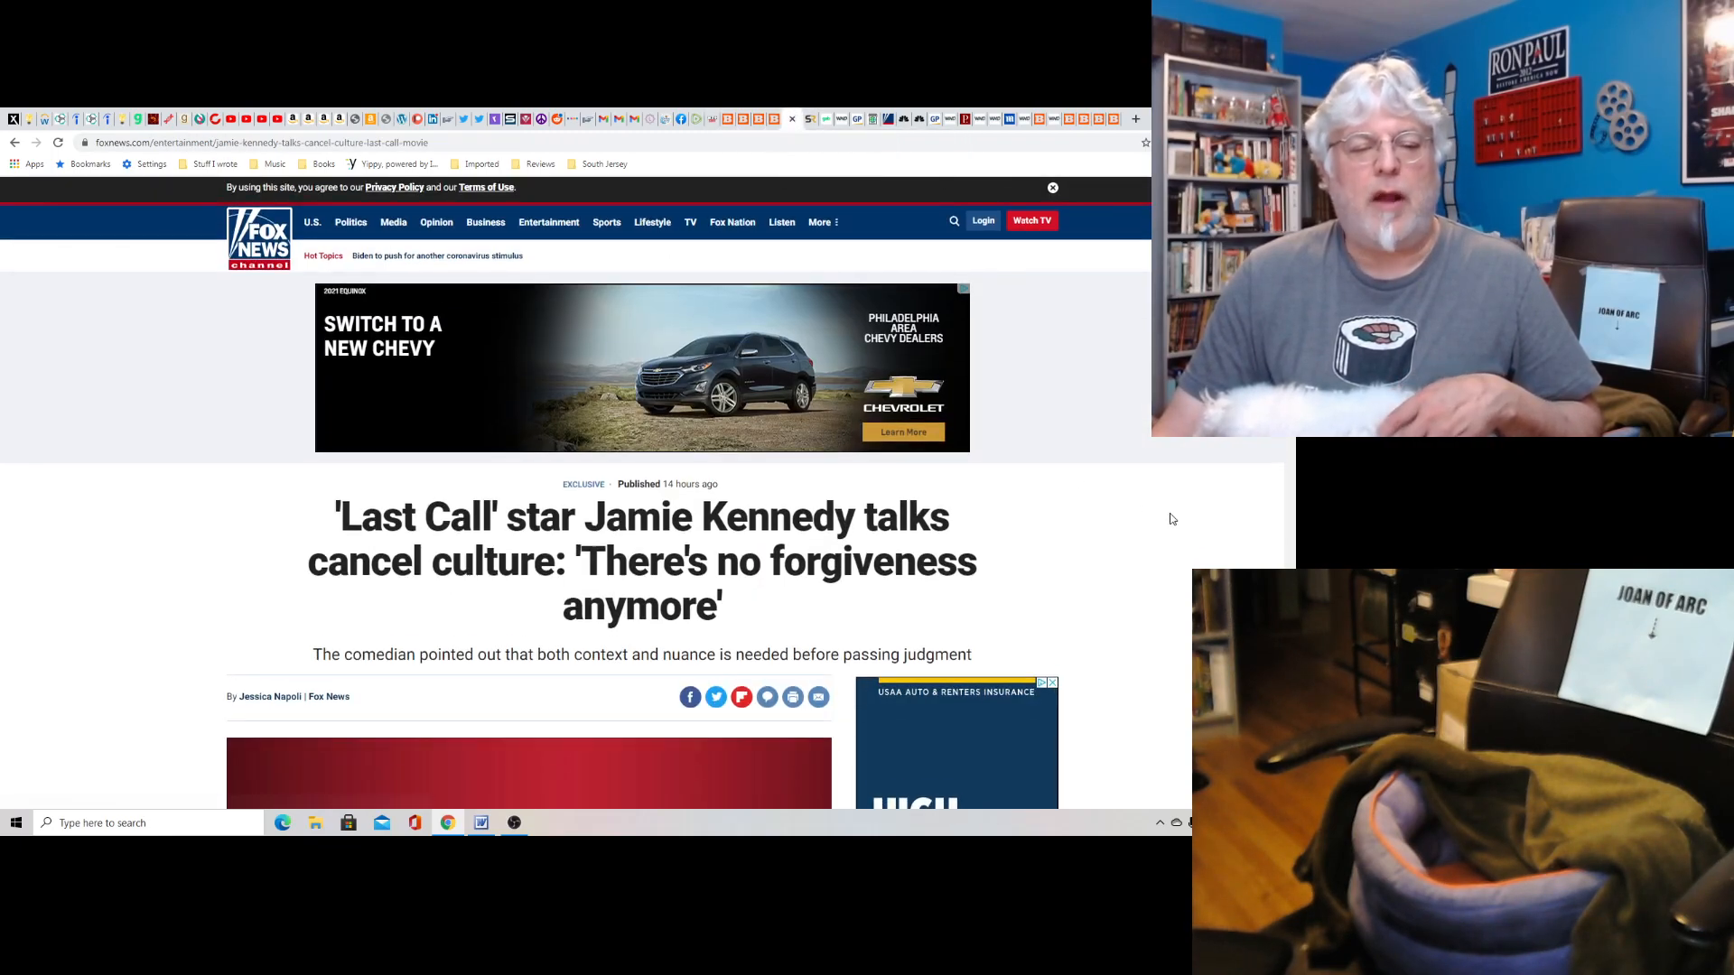
pyautogui.scroll(-3)
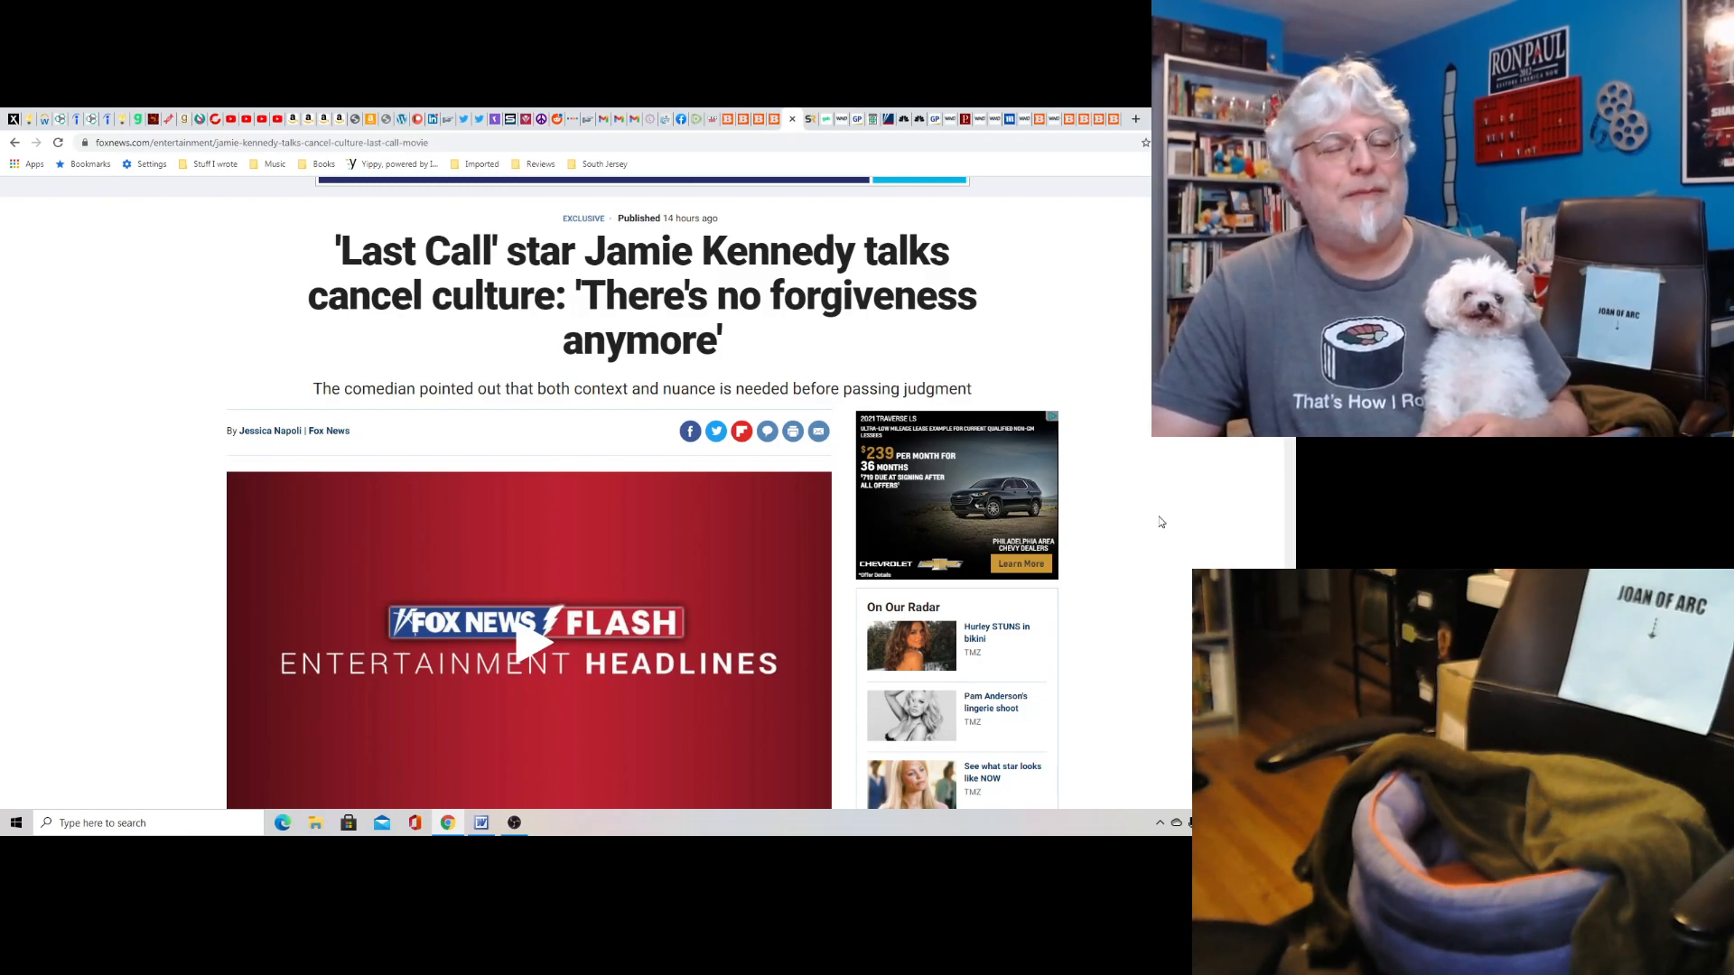
pyautogui.scroll(-3)
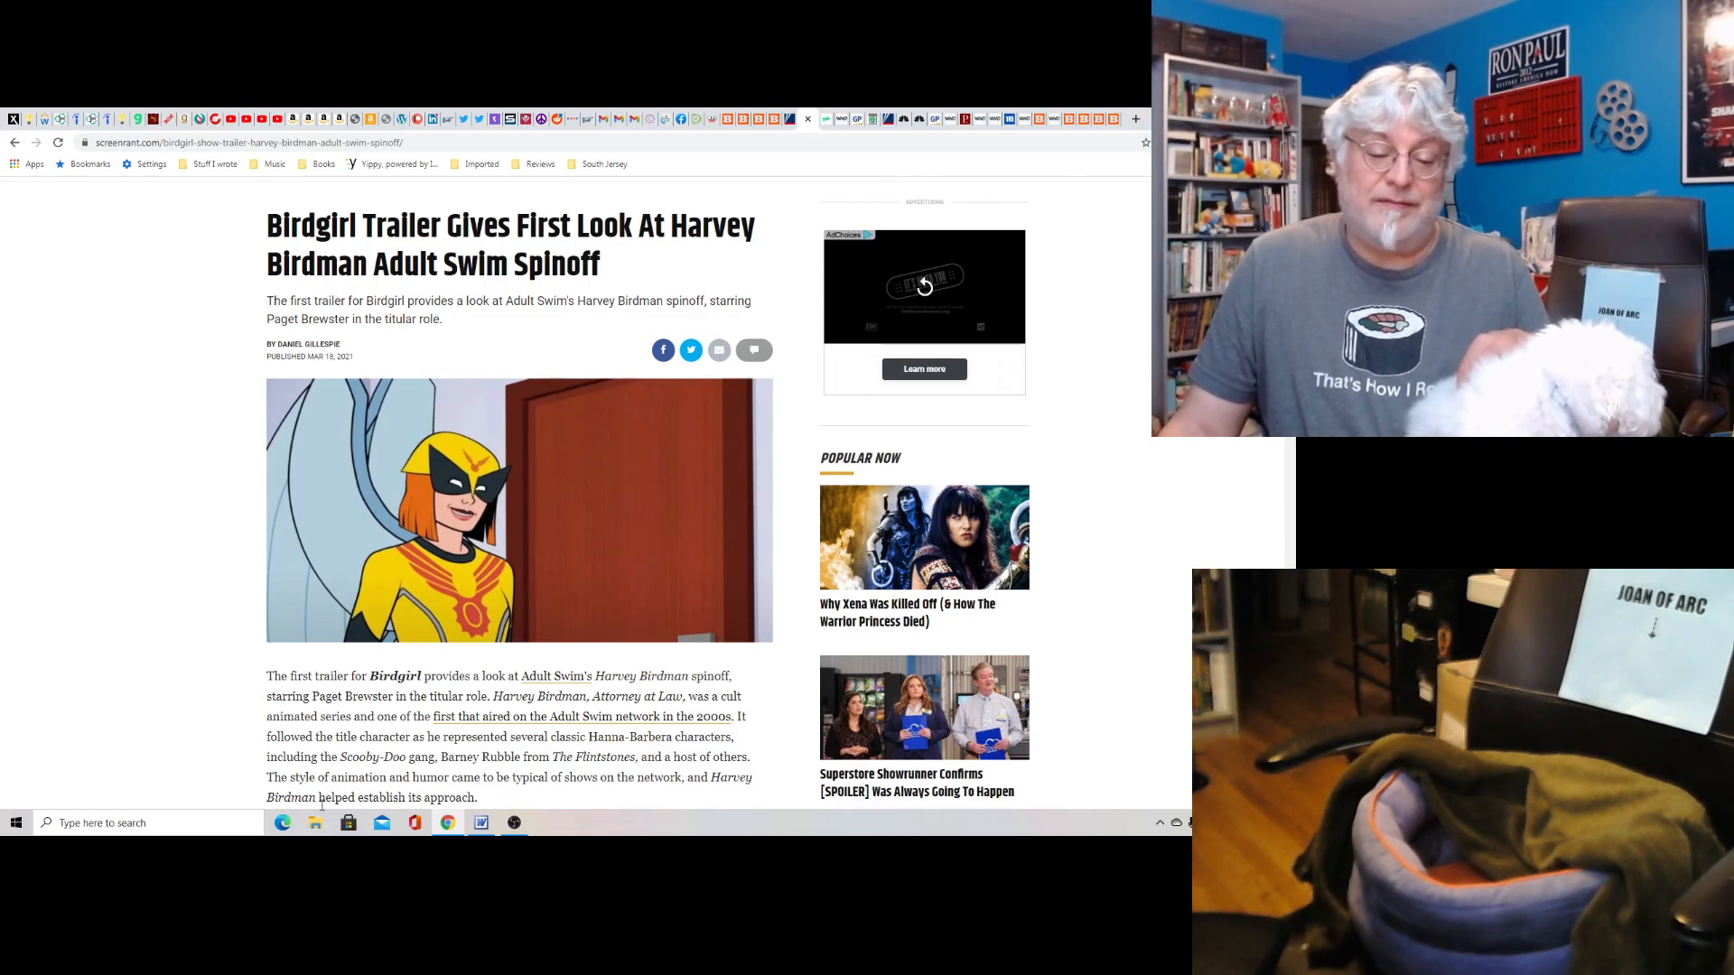
pyautogui.moveTo(513, 824)
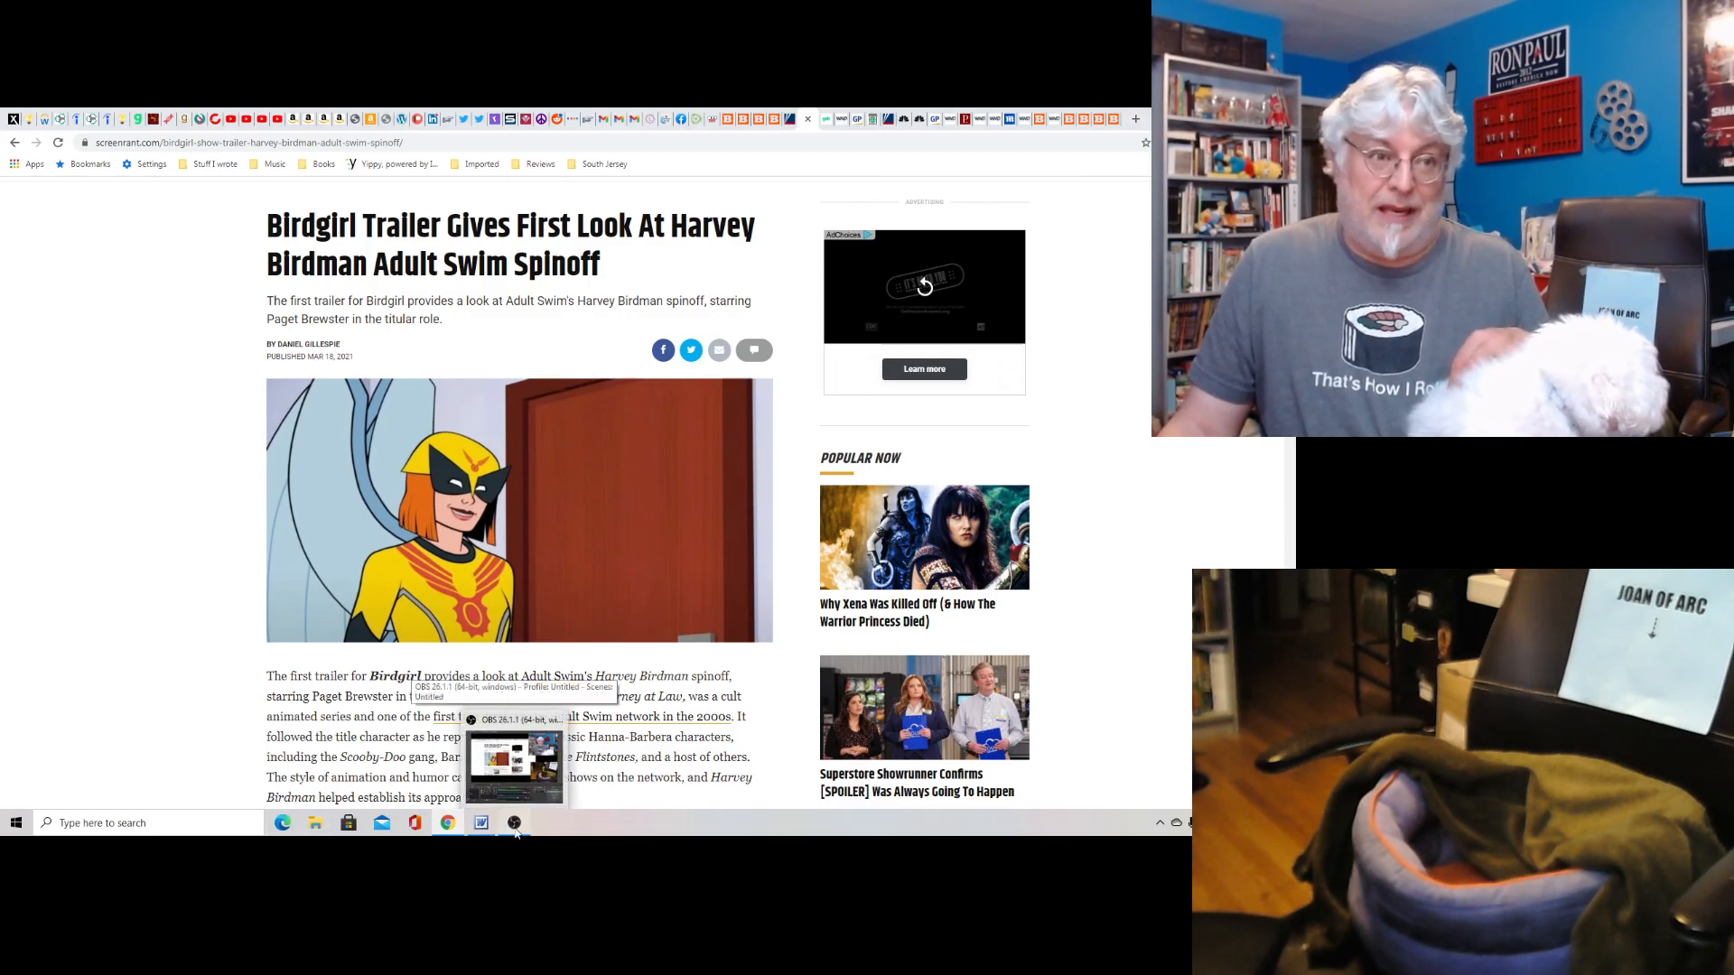
# Restore the OBS Studio window from the taskbar over the Birdgirl trailer article.
pyautogui.click(513, 824)
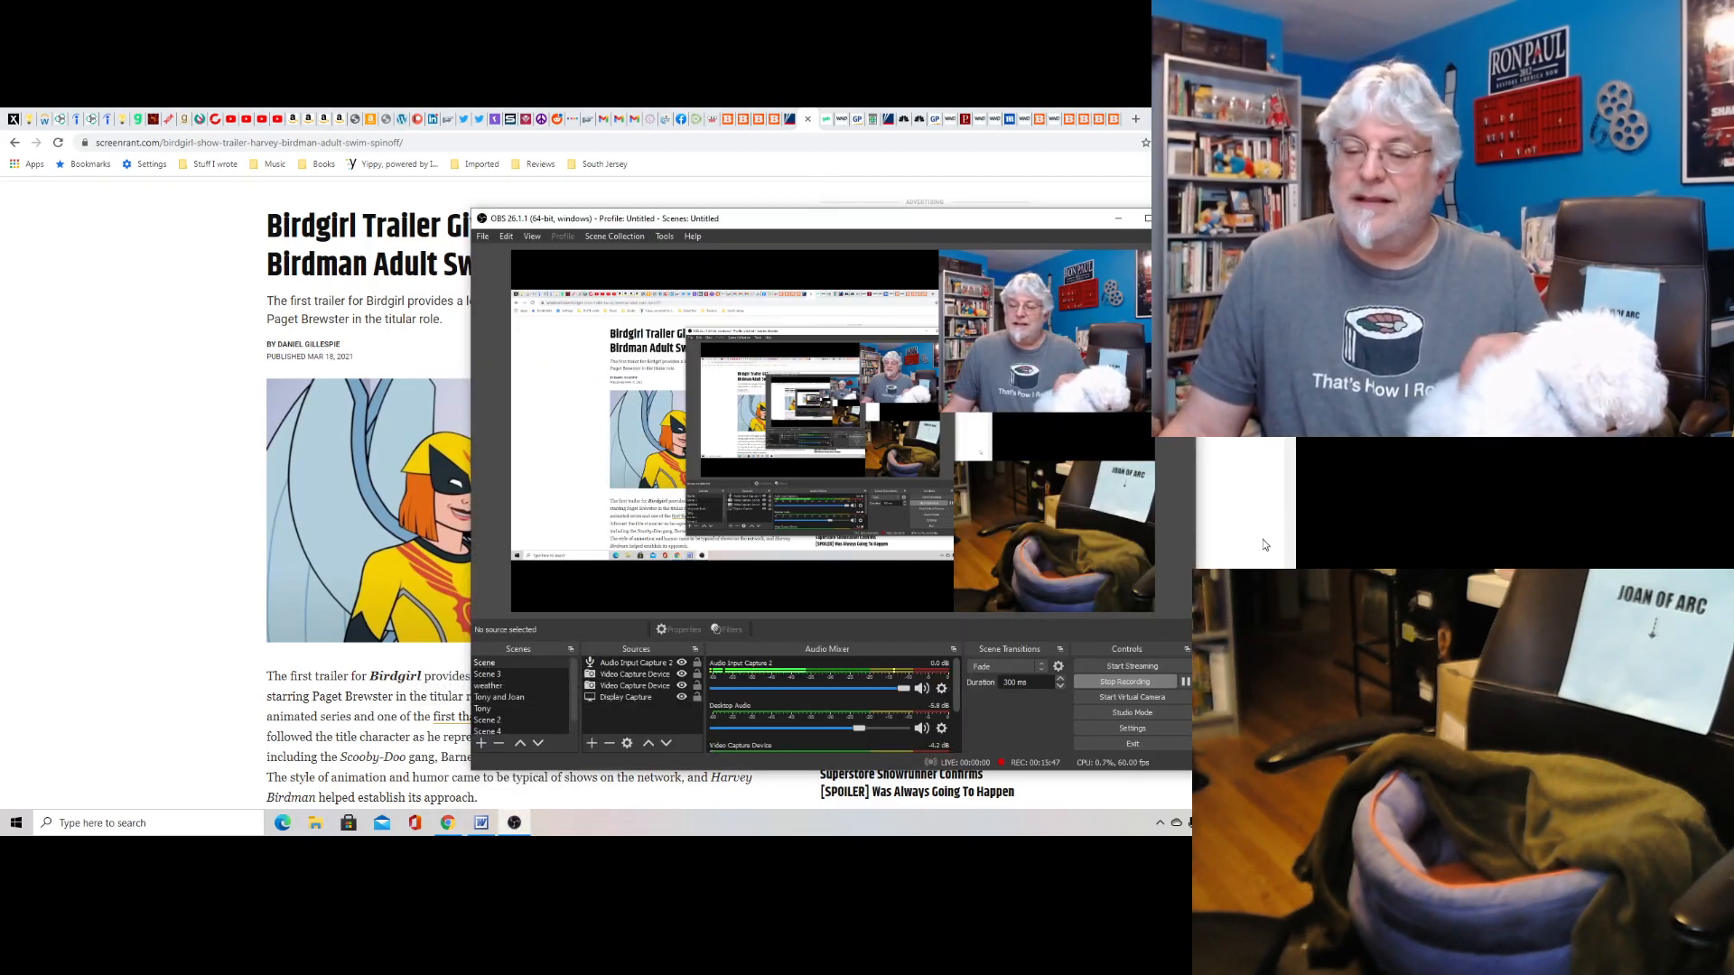